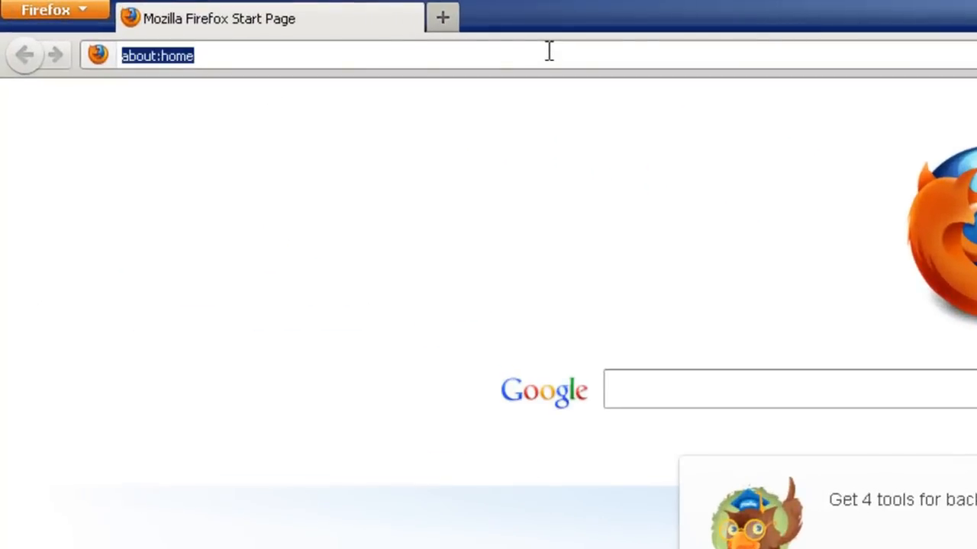
# - Go to audacity.sourceforge.net and open the 'Other downloads' page
pyautogui.write('http://audacity.sourceforge.net/')
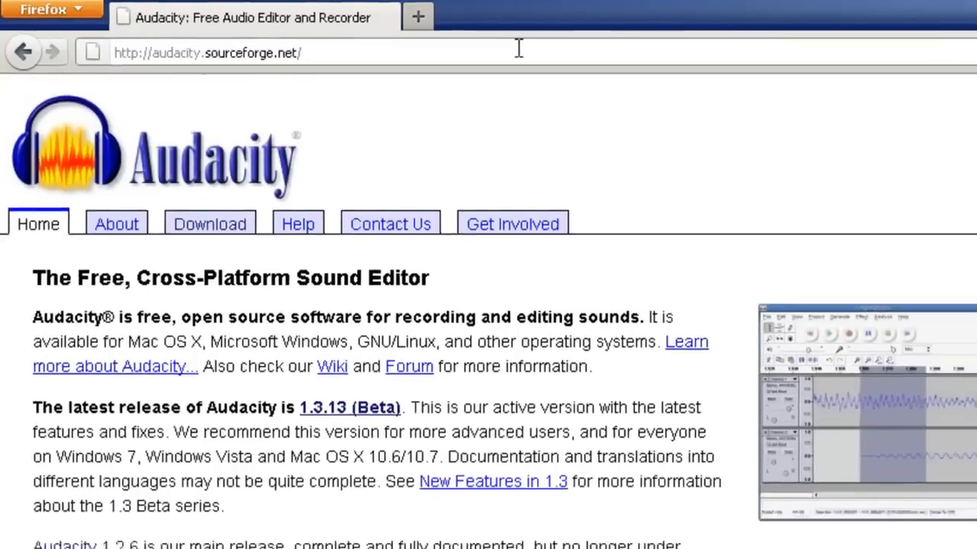
pyautogui.scroll(-3)
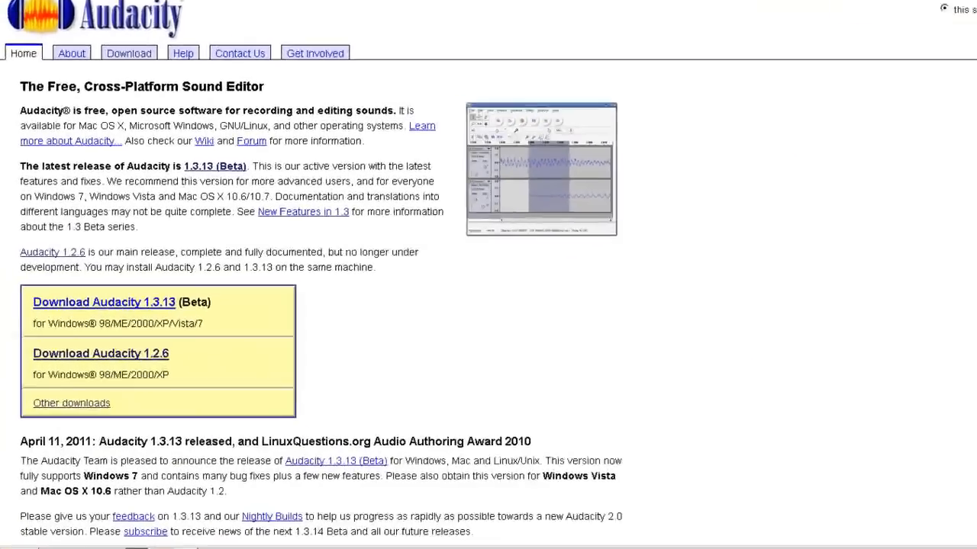
pyautogui.scroll(-3)
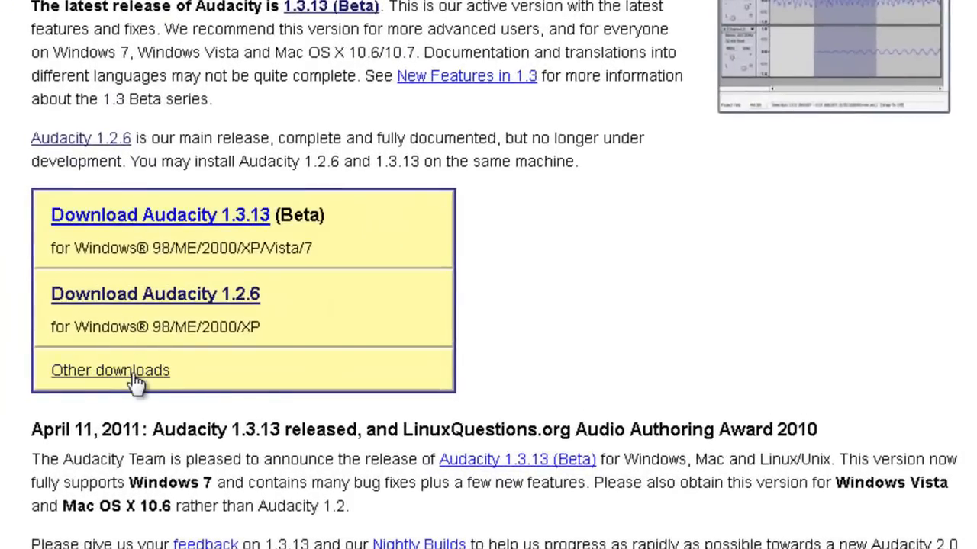
pyautogui.click(110, 370)
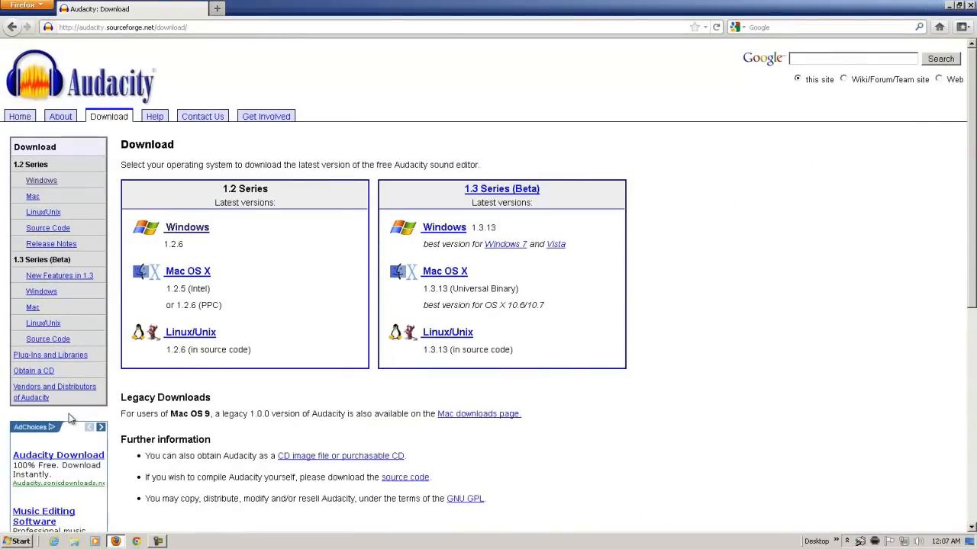
pyautogui.moveTo(267, 226)
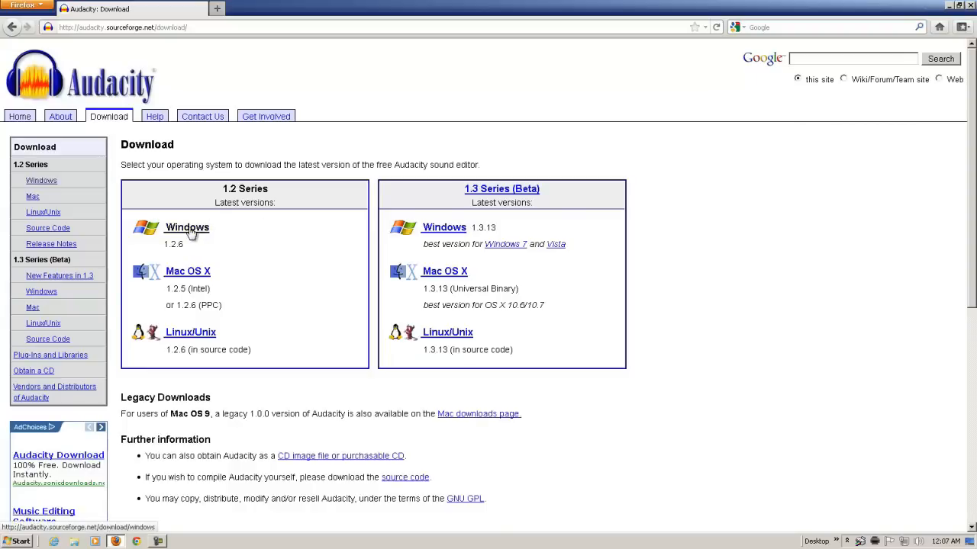
# - Download the Audacity 1.2.6 installer from the 1.2 Series Windows page
pyautogui.click(187, 227)
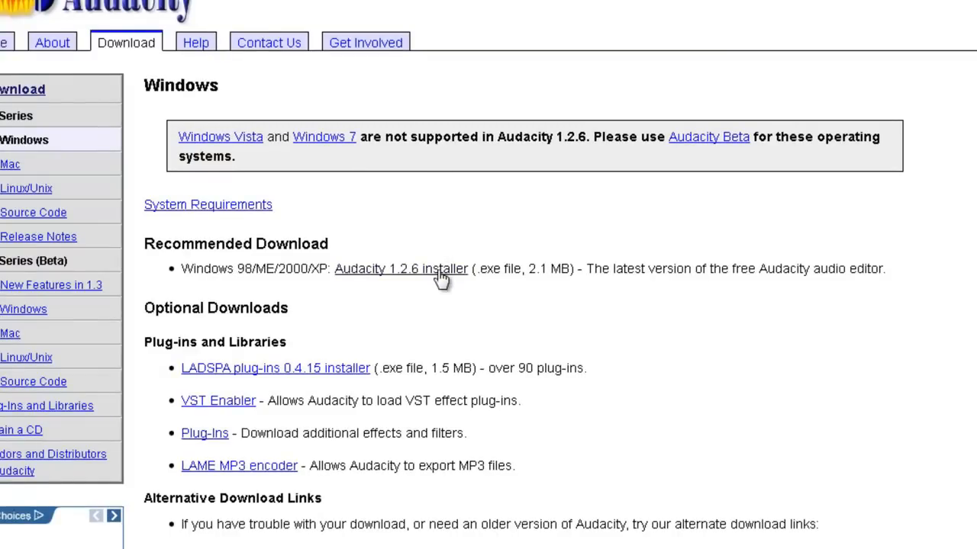
pyautogui.click(400, 269)
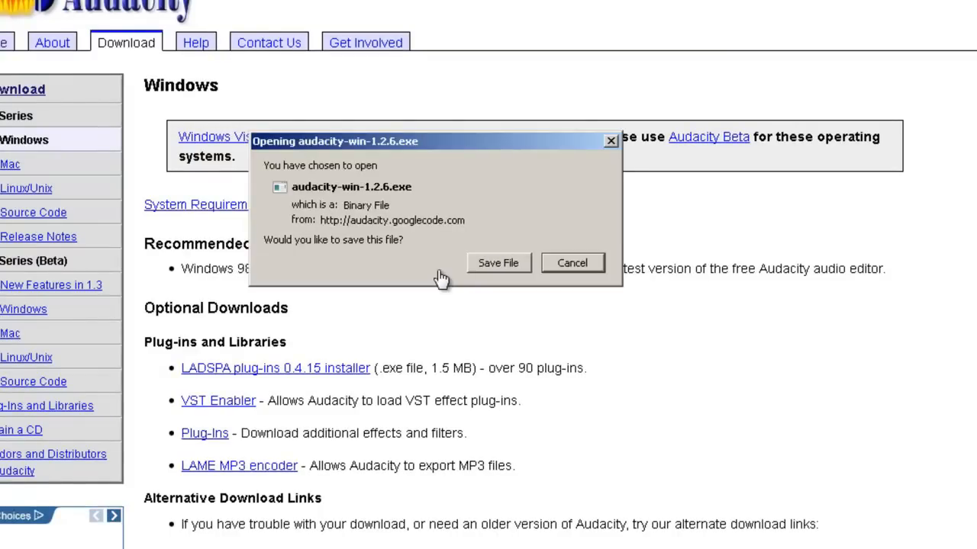
pyautogui.moveTo(498, 273)
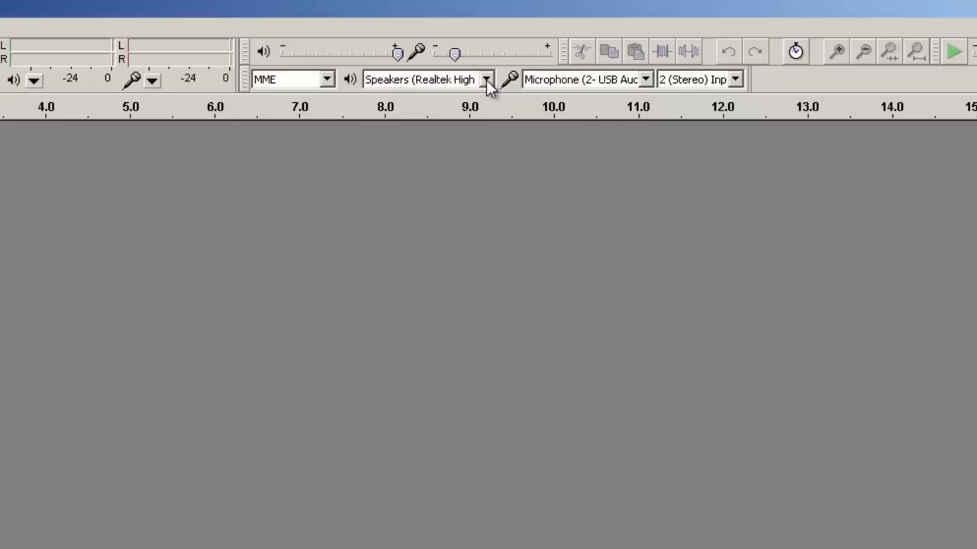
pyautogui.click(486, 78)
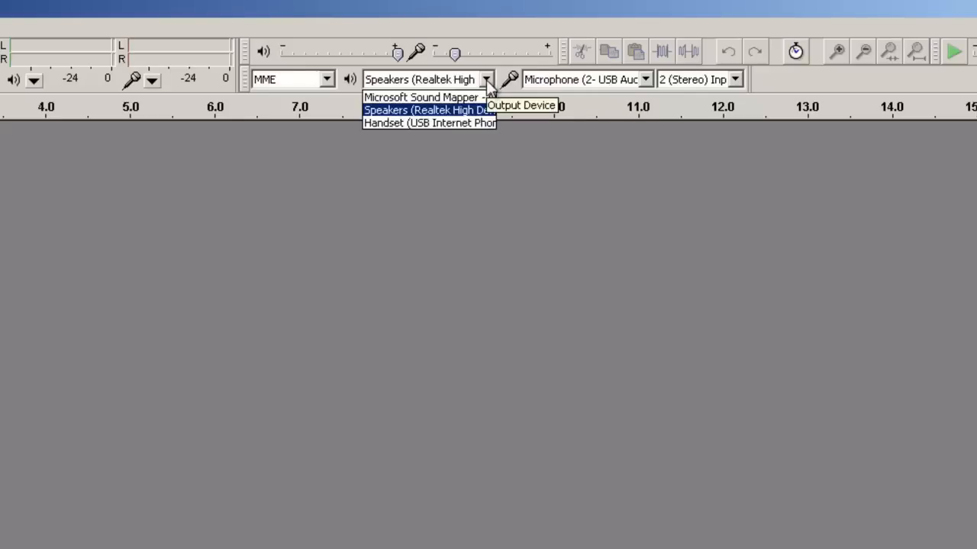
pyautogui.click(645, 79)
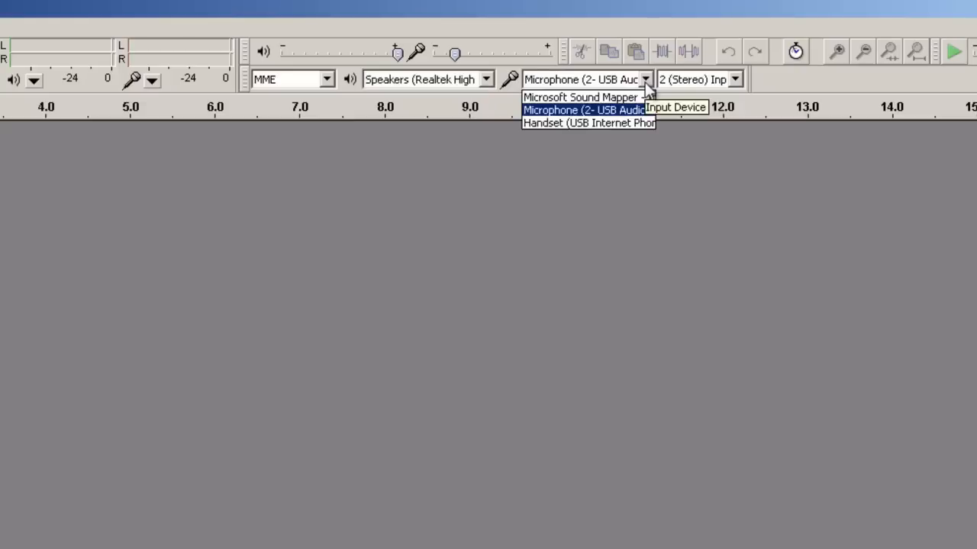
pyautogui.click(584, 109)
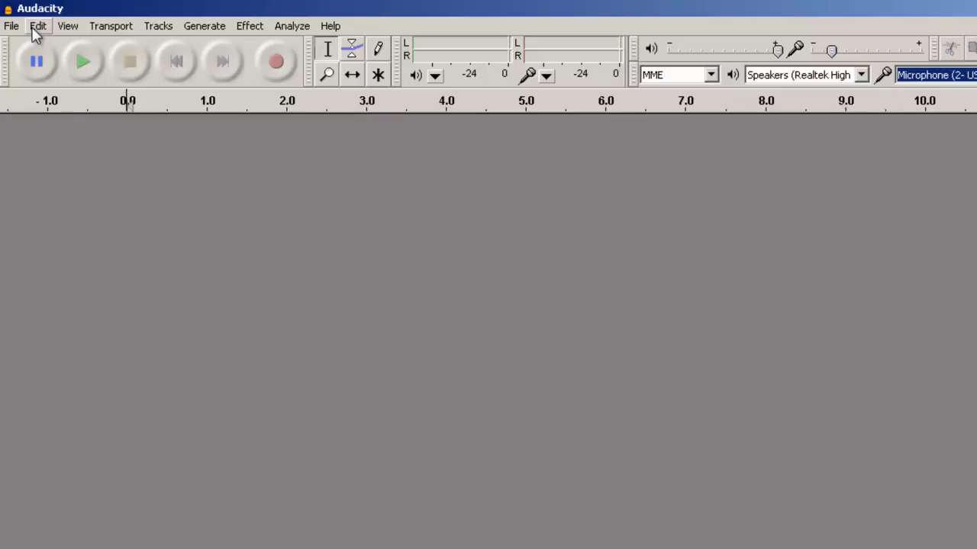
# - Open Edit > Preferences to view the Devices page
pyautogui.click(37, 25)
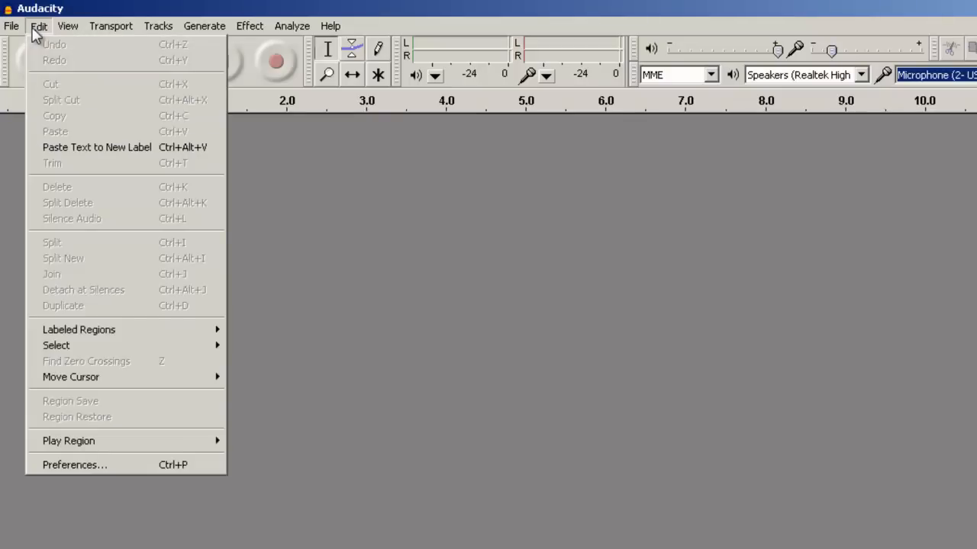
pyautogui.moveTo(105, 454)
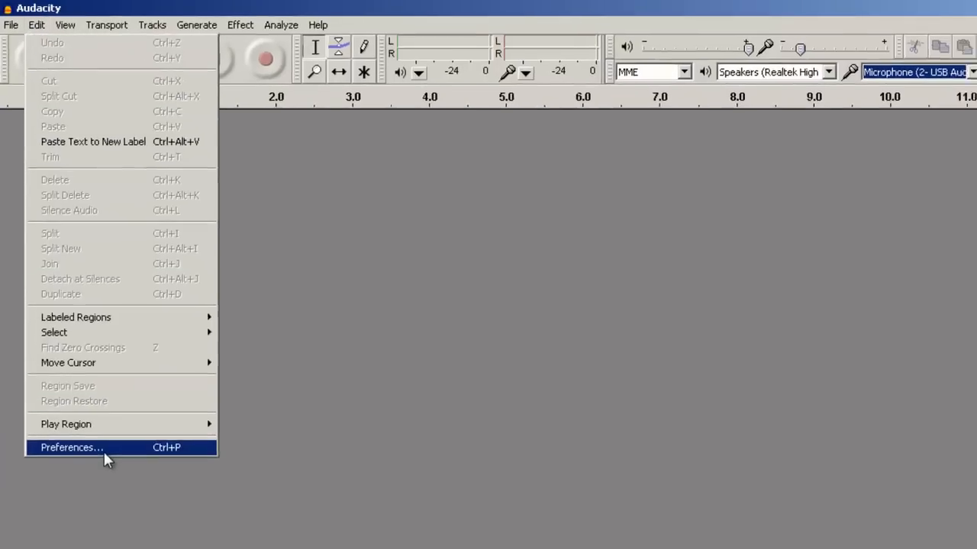
pyautogui.click(71, 447)
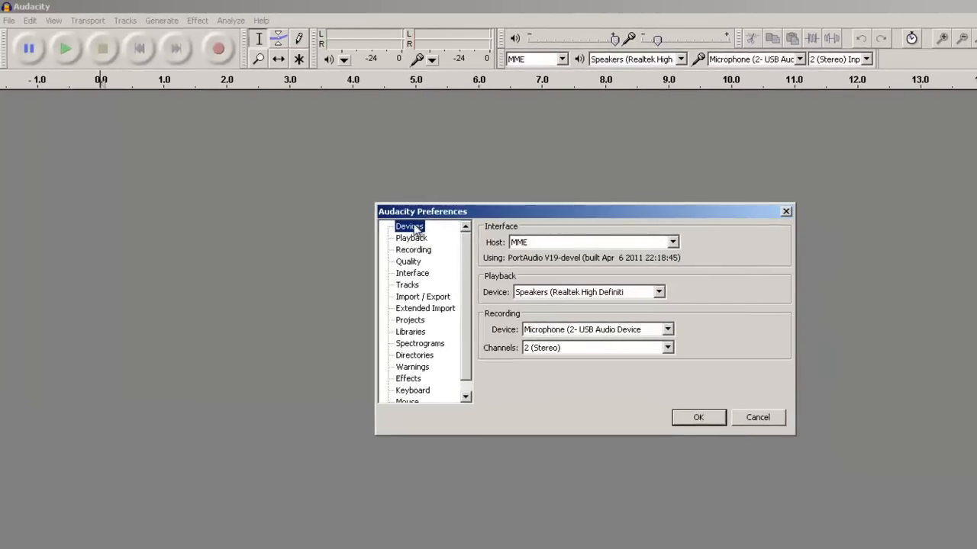
pyautogui.moveTo(486, 284)
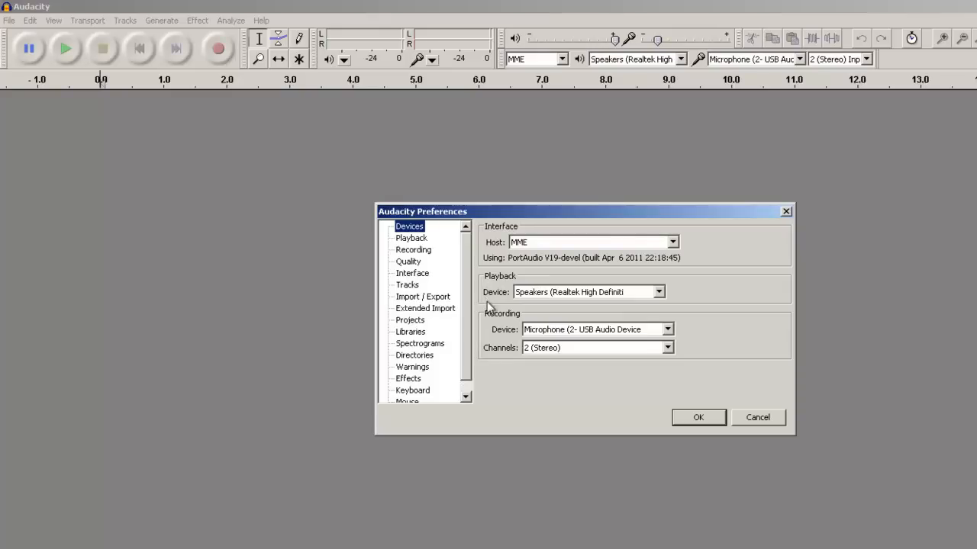
pyautogui.moveTo(492, 332)
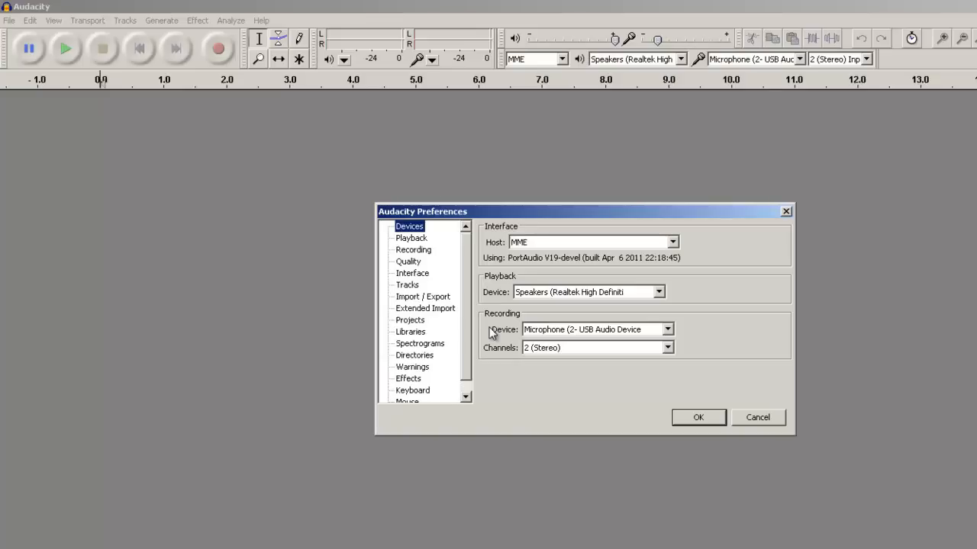
# - Show the Libraries page with the LAME MP3 and FFmpeg versions
pyautogui.click(411, 331)
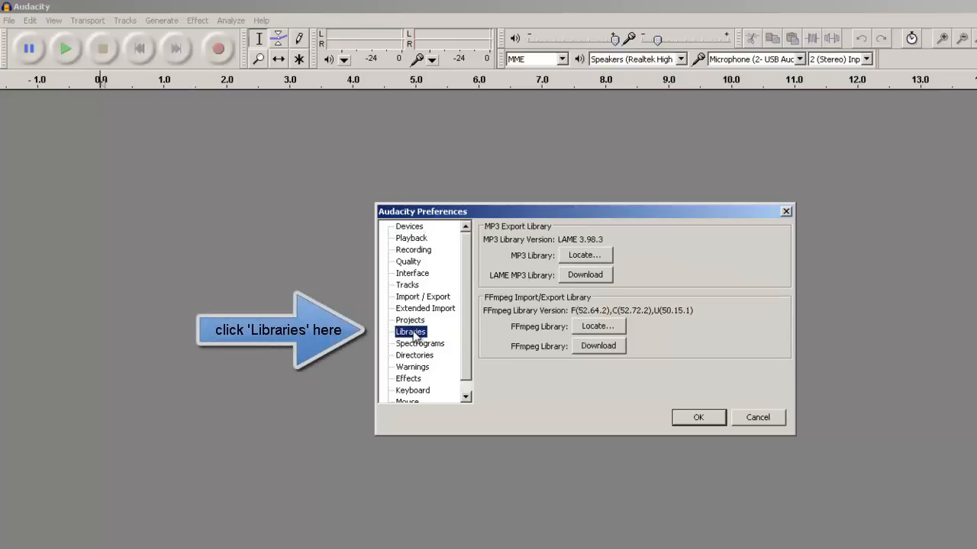
pyautogui.moveTo(523, 336)
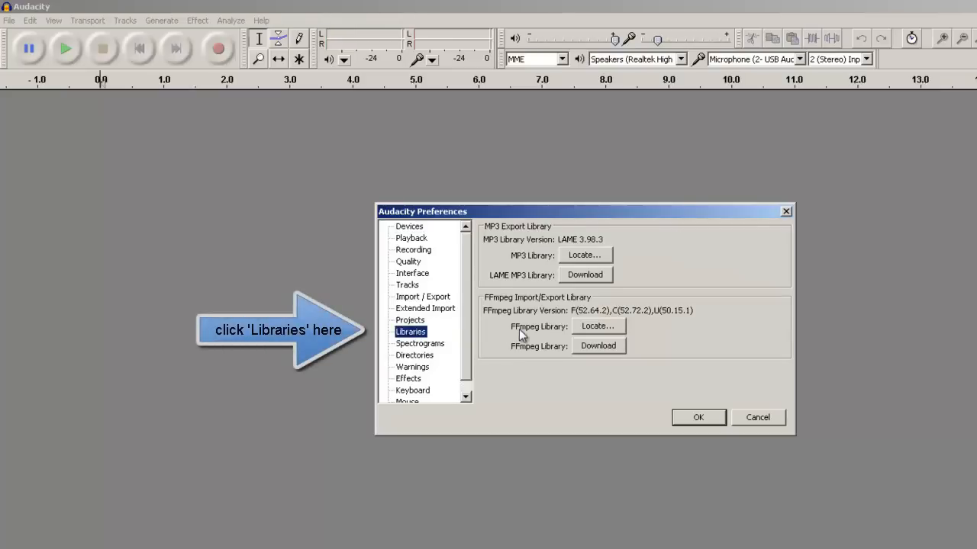
pyautogui.moveTo(664, 284)
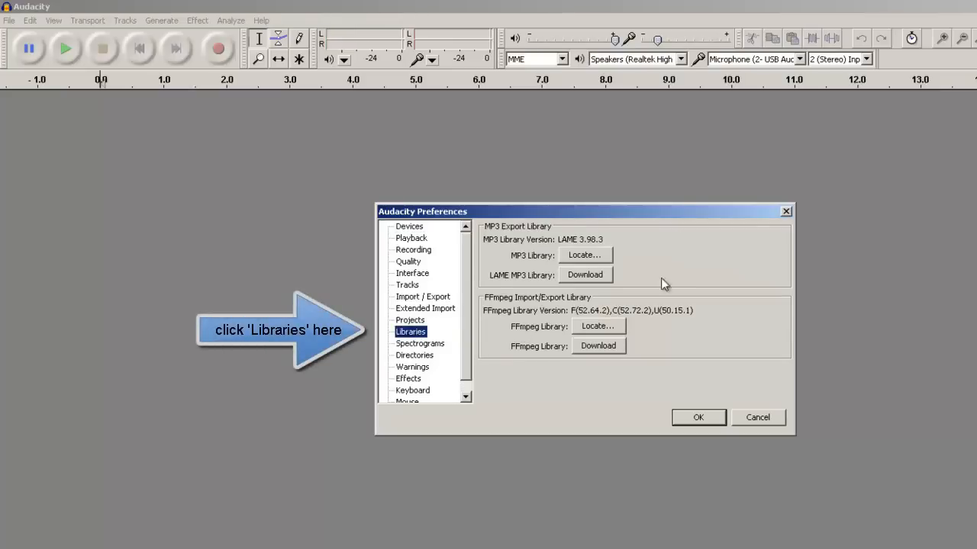
pyautogui.moveTo(725, 250)
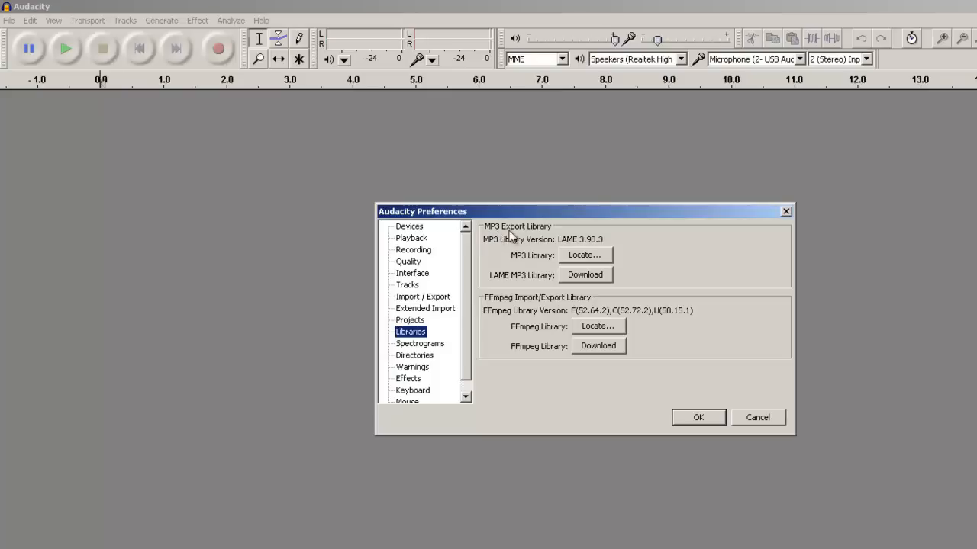
pyautogui.moveTo(595, 280)
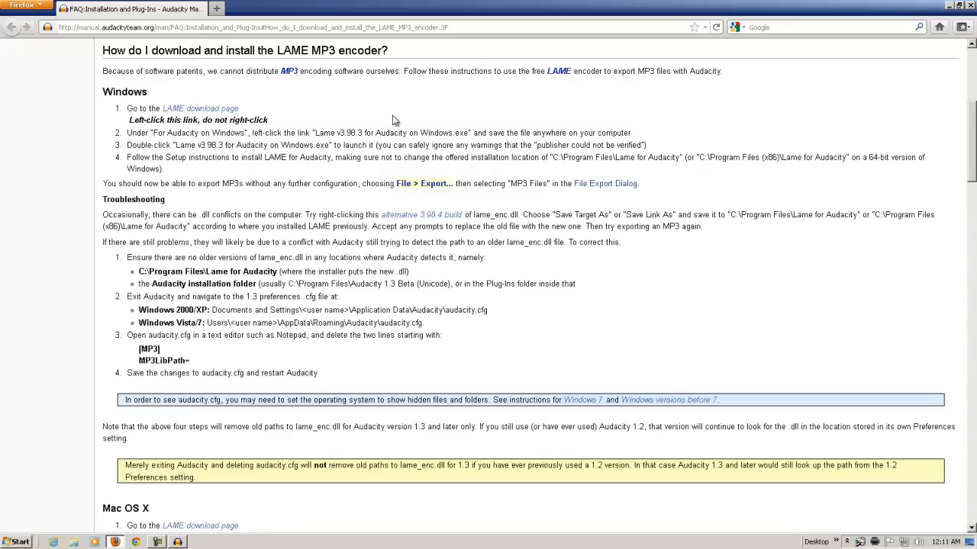
pyautogui.moveTo(460, 155)
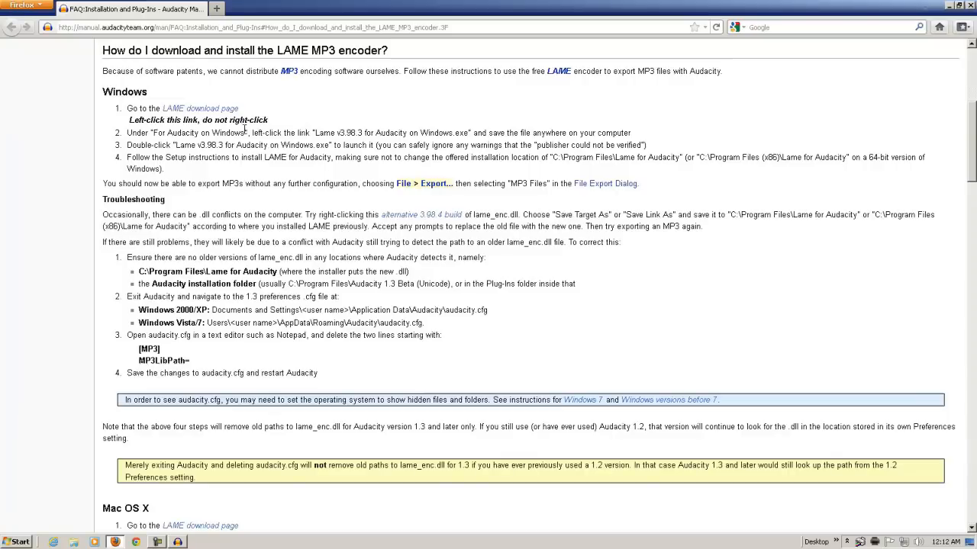
pyautogui.moveTo(246, 128)
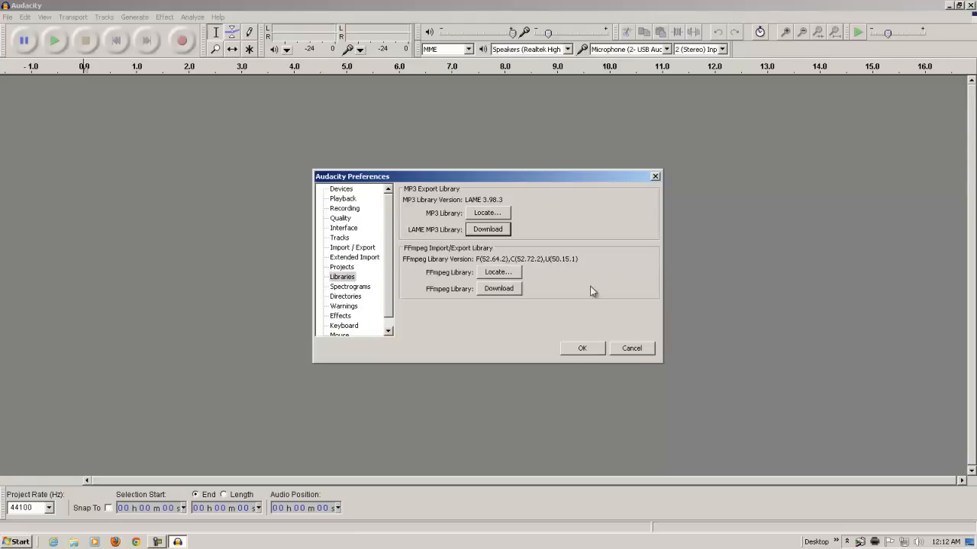
# - Confirm the Preferences dialog with OK
pyautogui.click(581, 348)
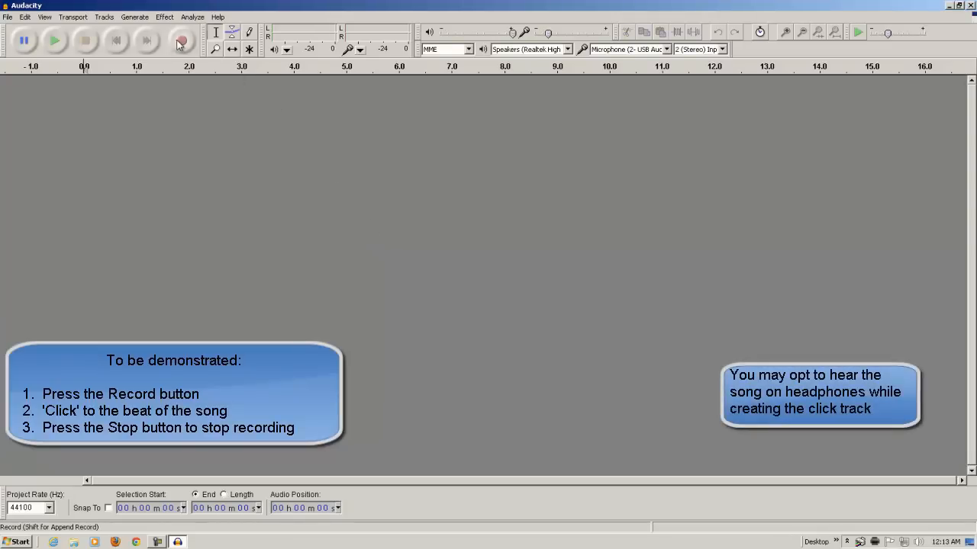
pyautogui.moveTo(181, 40)
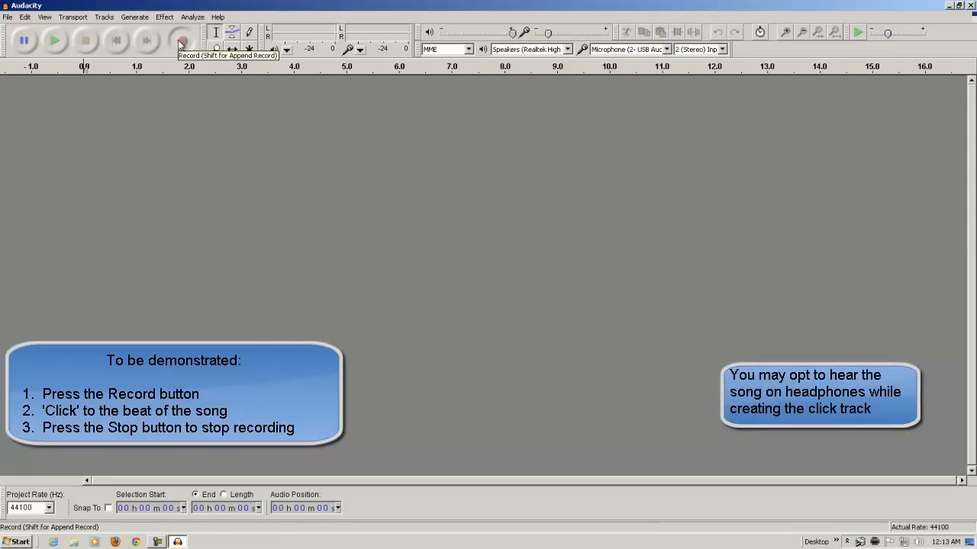
# - Record six beat taps as a new stereo click track, then stop
pyautogui.click(181, 40)
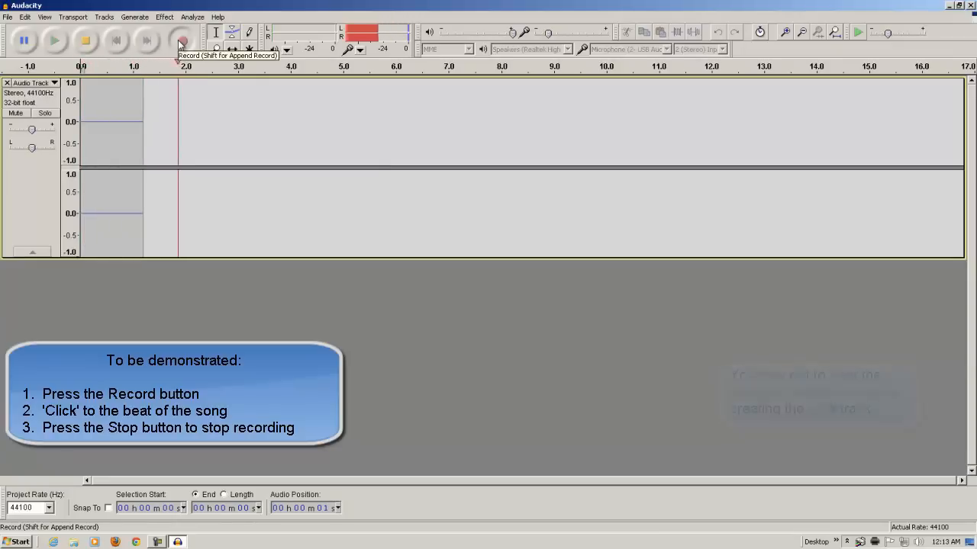
pyautogui.click(181, 40)
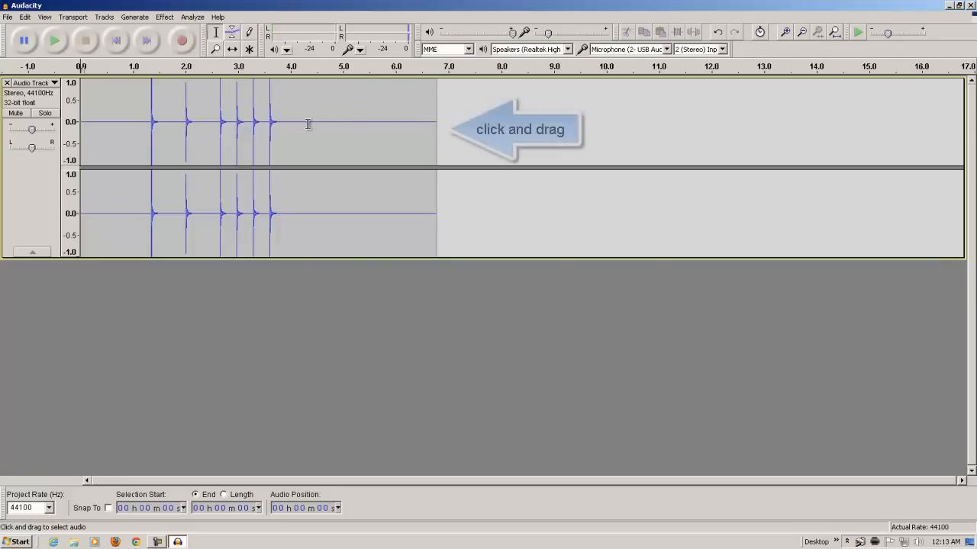
# - Delete the silence after and before the taps, then play the click track
pyautogui.moveTo(307, 123); pyautogui.dragTo(425, 123)
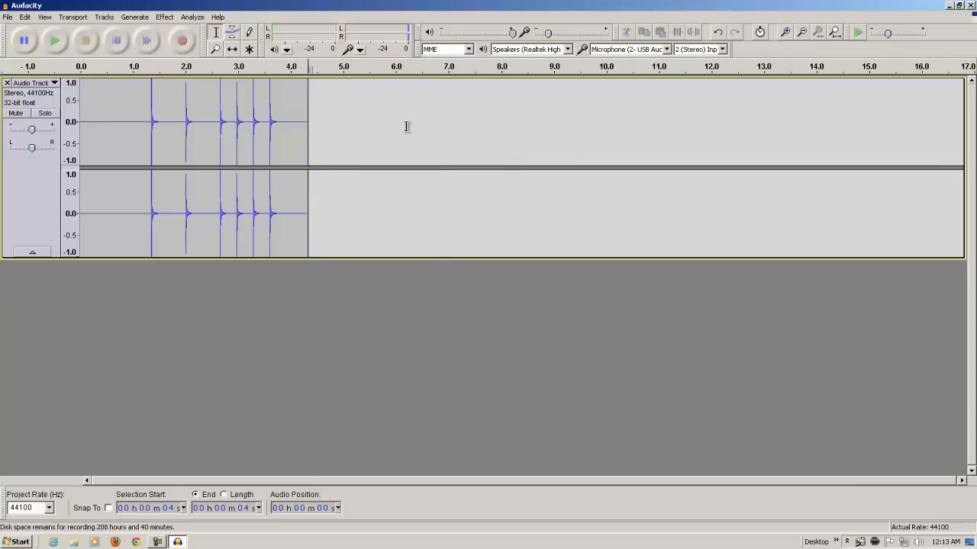
pyautogui.click(88, 122)
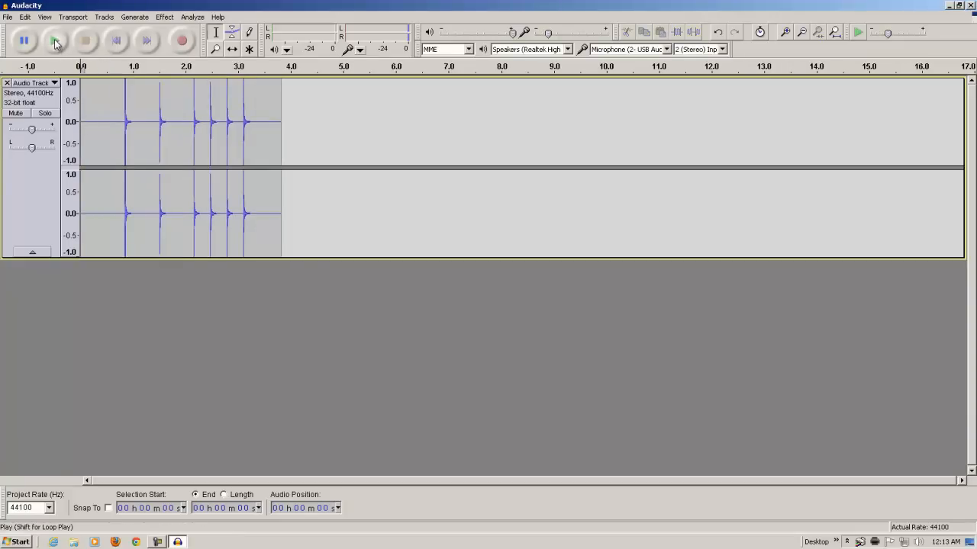
pyautogui.click(54, 39)
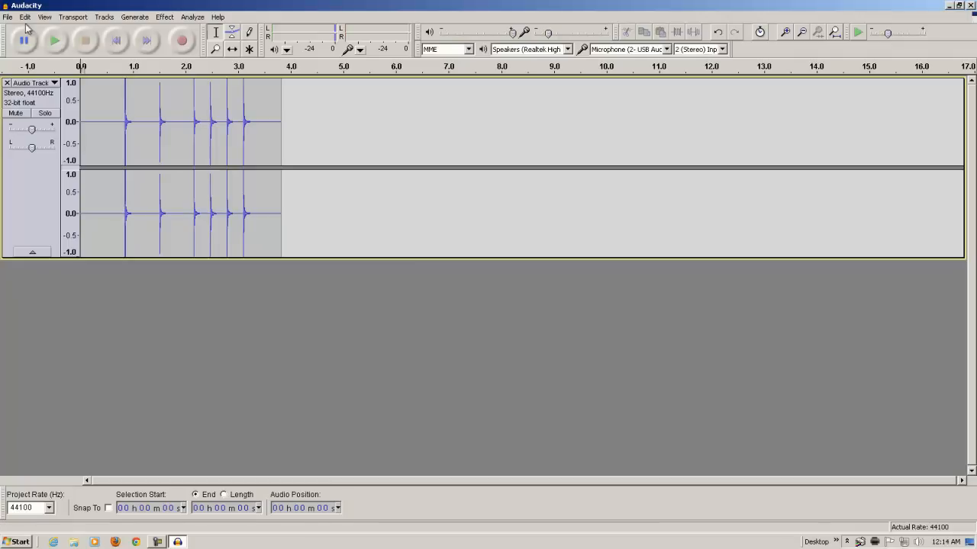
# - Import 'The Analog Kid' from the Desktop via File > Import > Audio
pyautogui.click(7, 17)
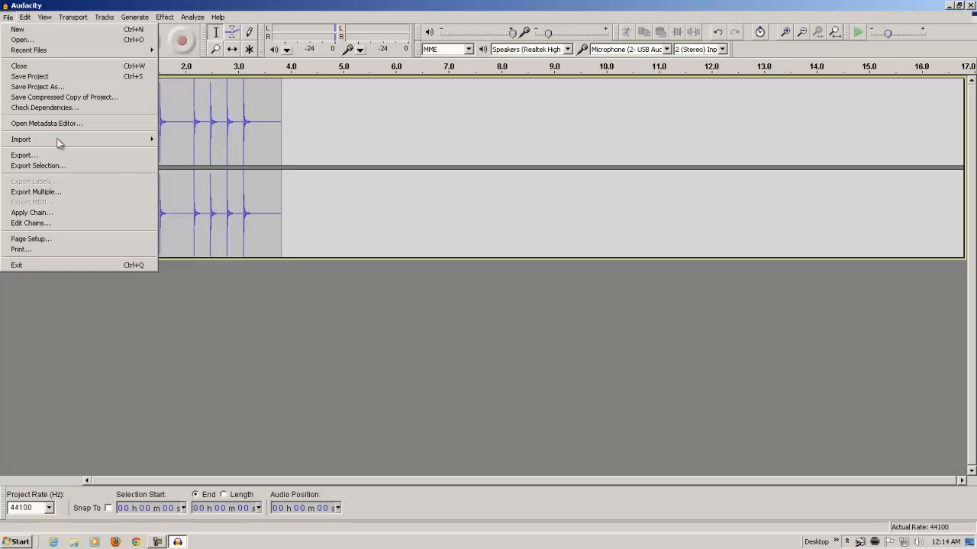
pyautogui.moveTo(21, 139)
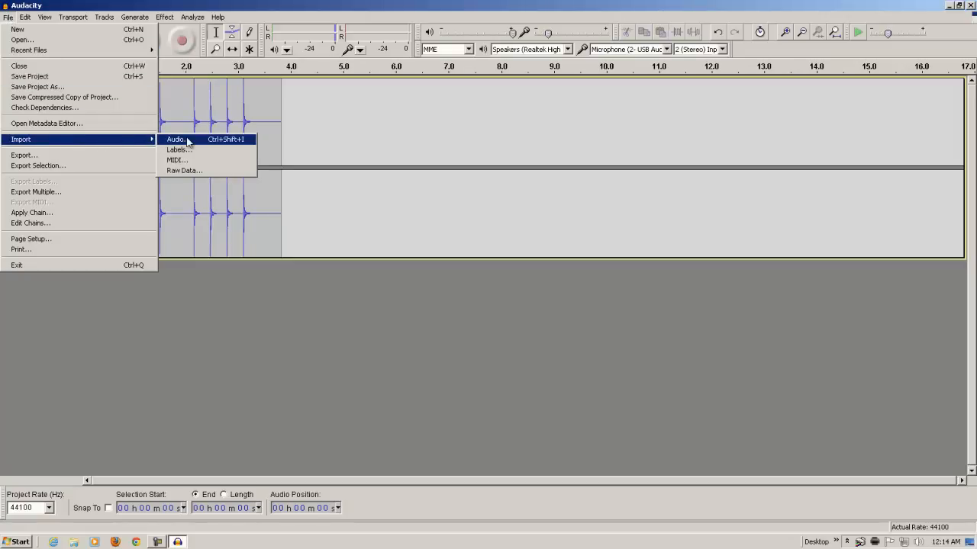
pyautogui.click(176, 139)
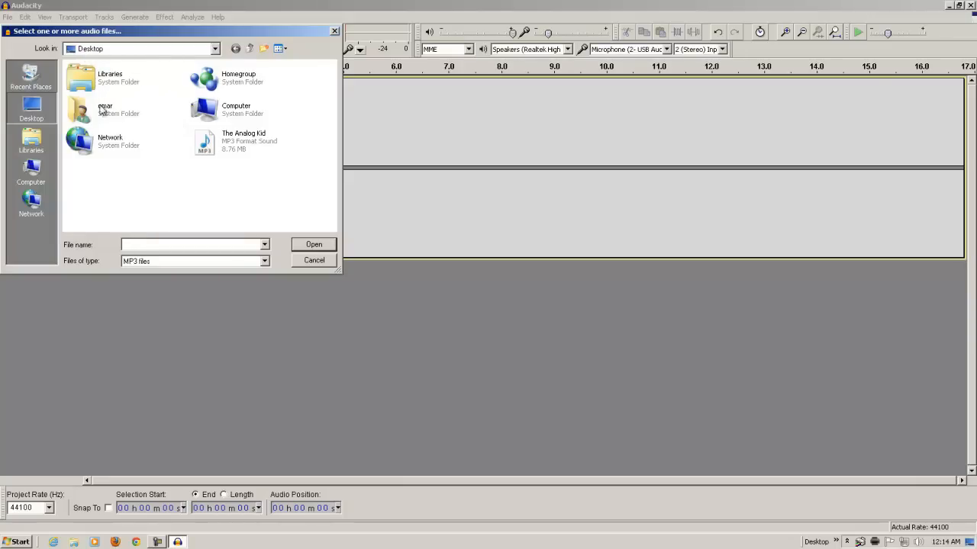
pyautogui.moveTo(204, 141)
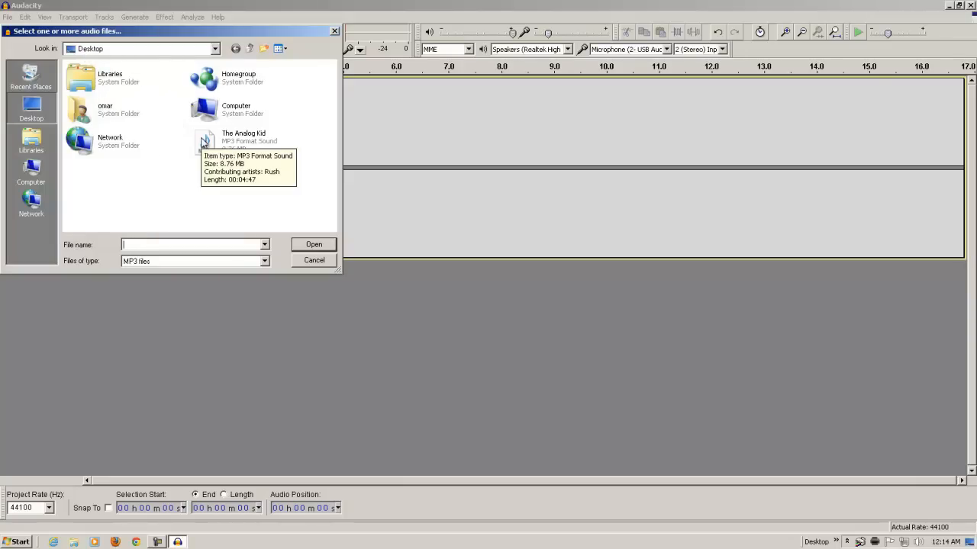
pyautogui.click(242, 140)
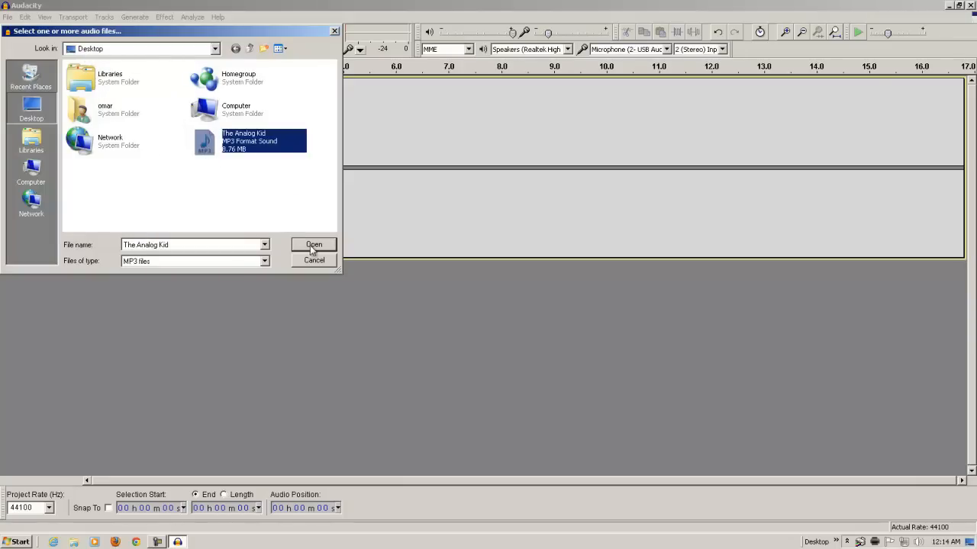
pyautogui.click(313, 244)
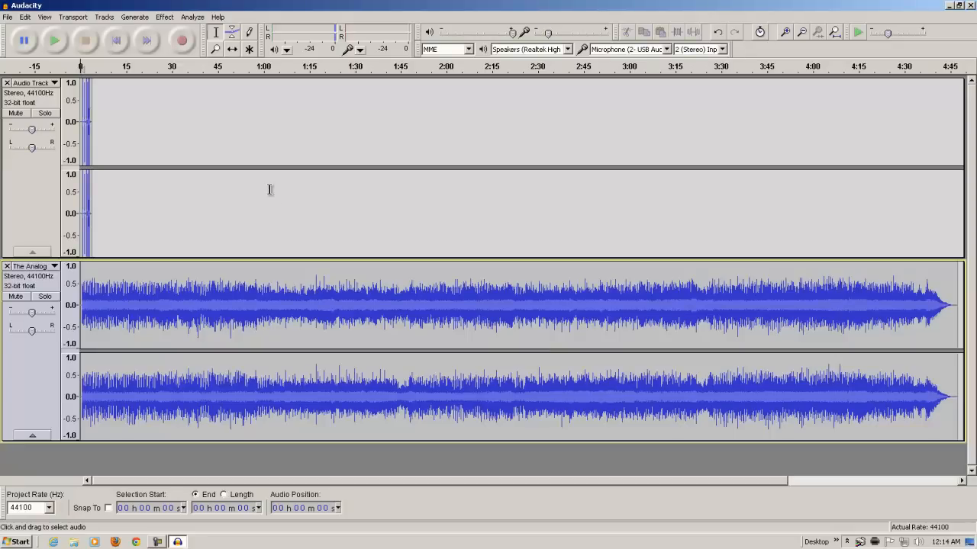
pyautogui.moveTo(170, 293)
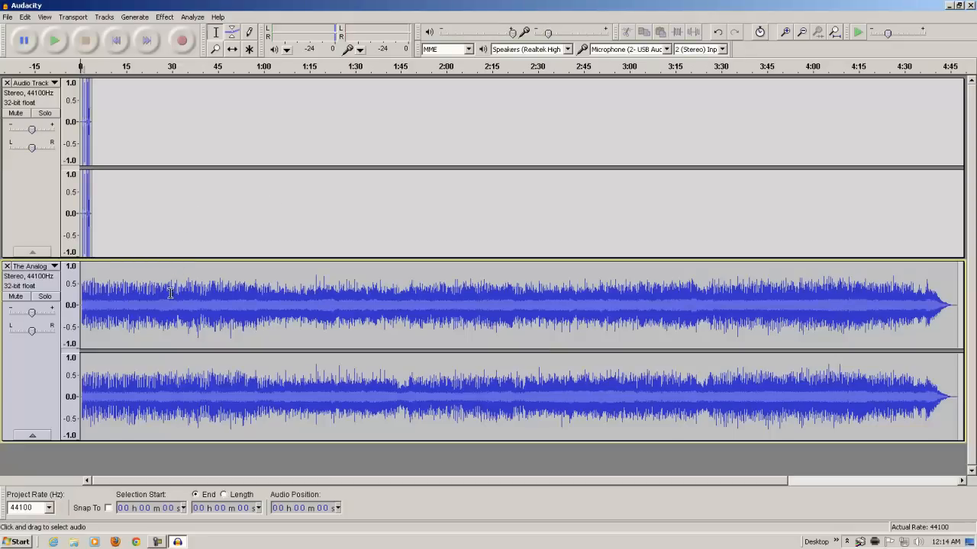
pyautogui.moveTo(193, 190)
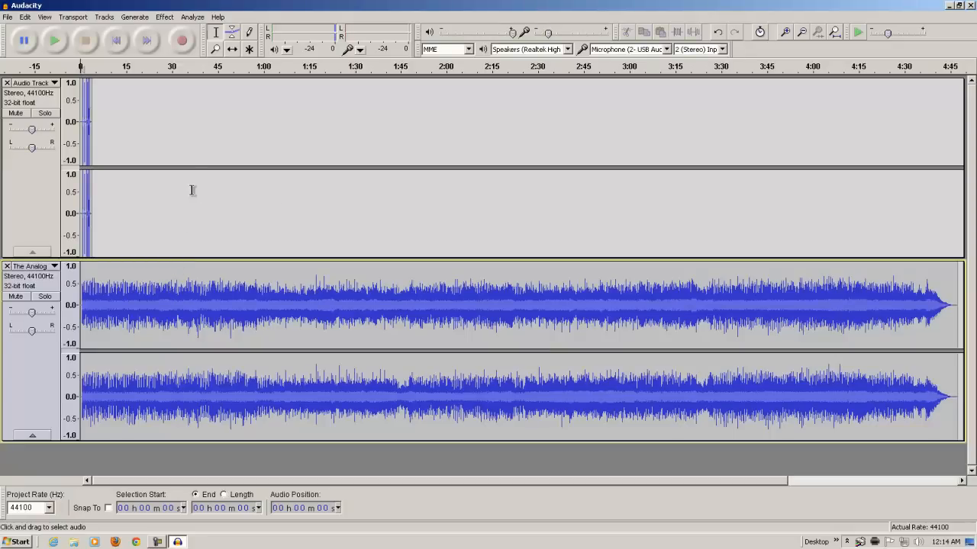
pyautogui.moveTo(135, 121)
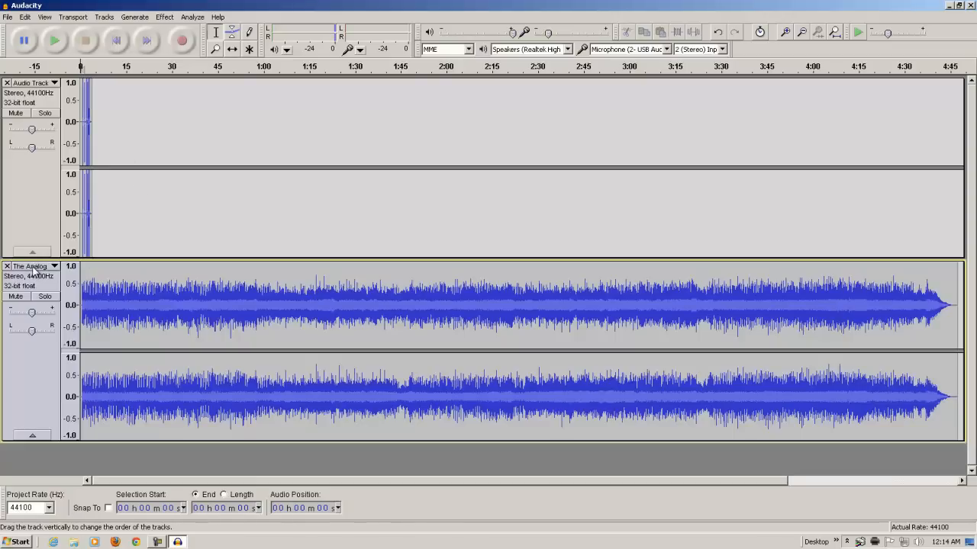
pyautogui.moveTo(648, 128)
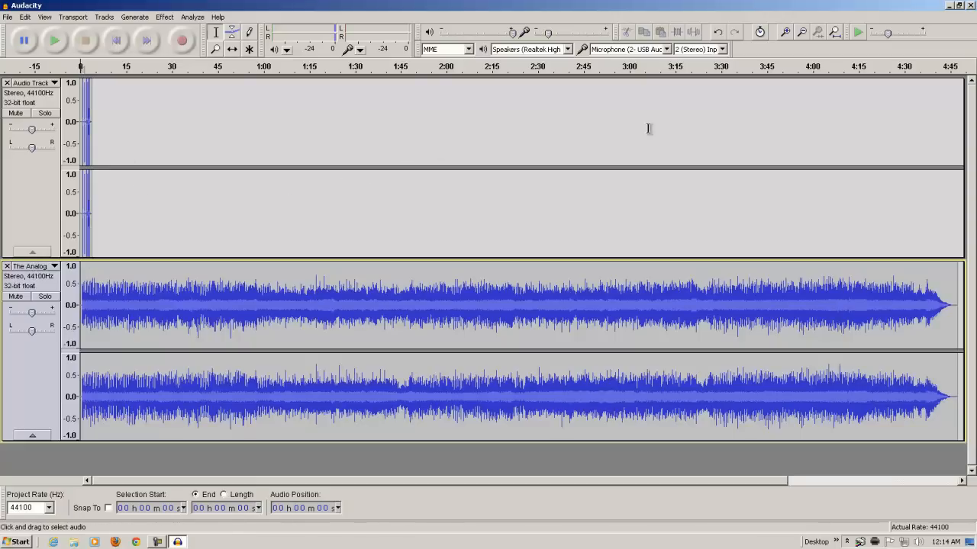
pyautogui.moveTo(785, 32)
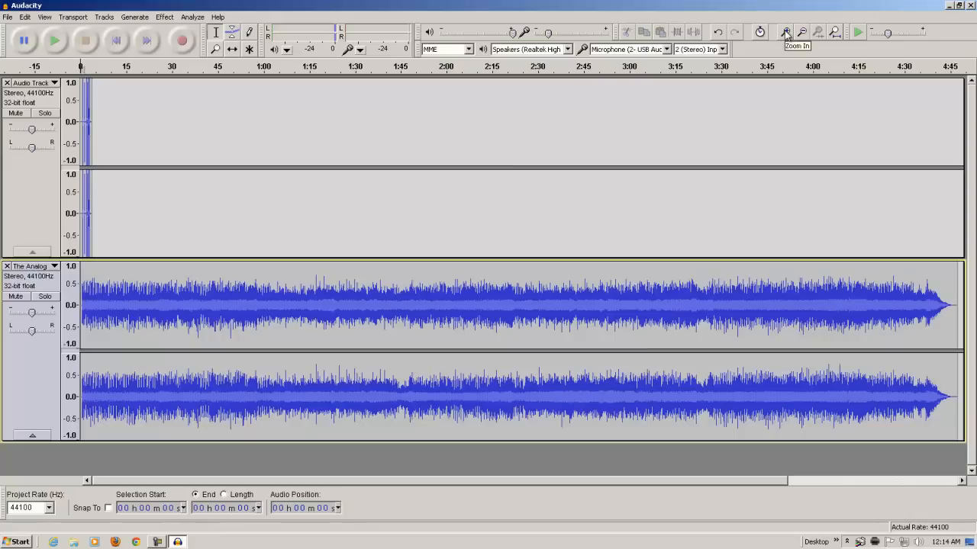
# - Zoom in to show roughly the first 36 seconds
pyautogui.click(784, 32)
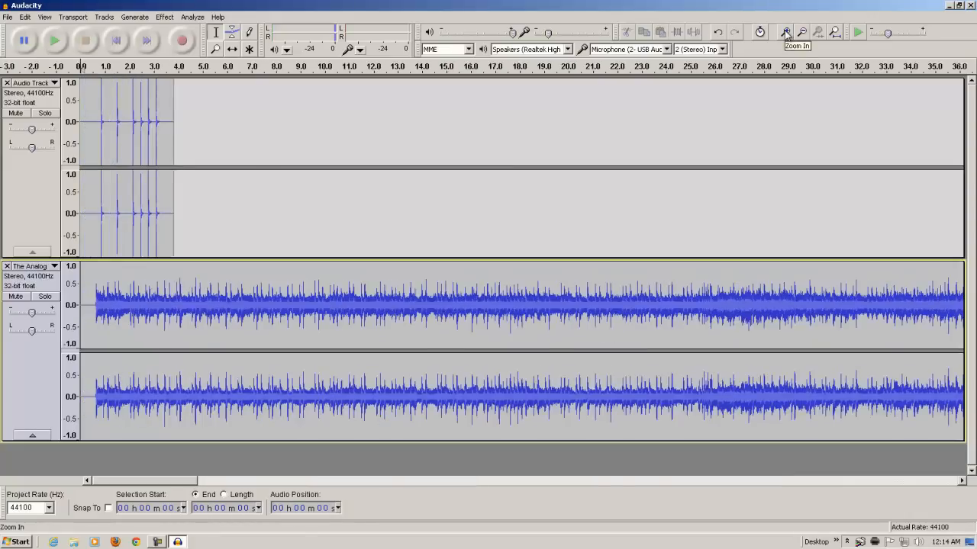
# - Zoom in again to show about the first 18 seconds
pyautogui.click(785, 32)
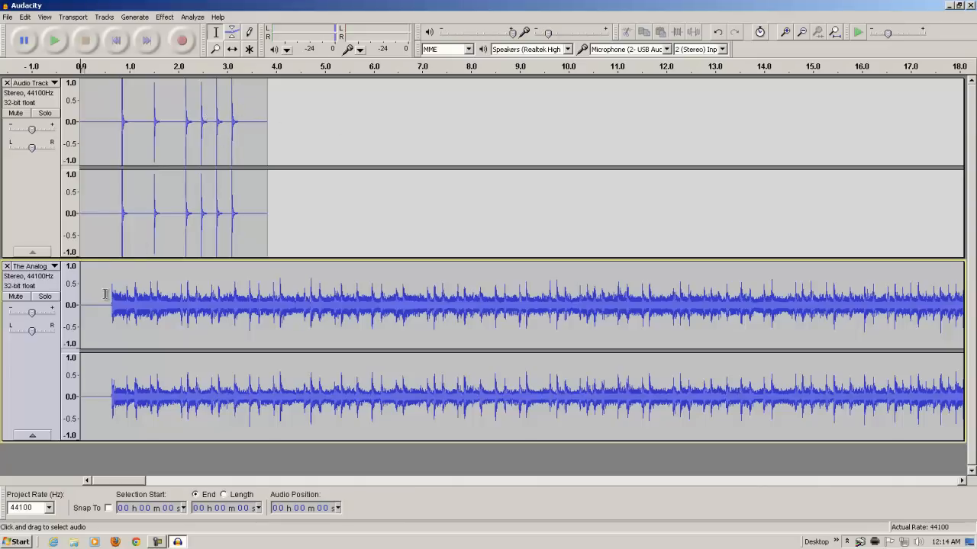
pyautogui.moveTo(109, 296)
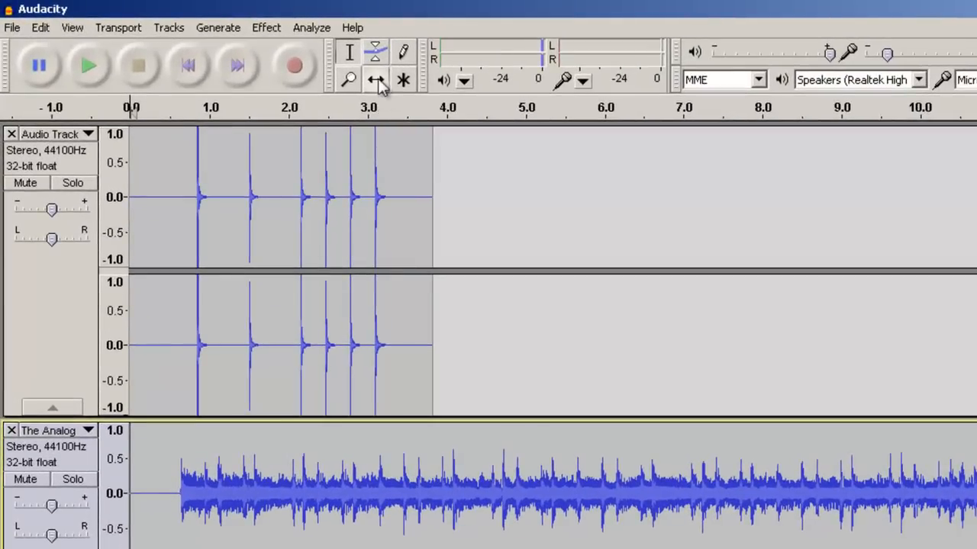
pyautogui.moveTo(376, 79)
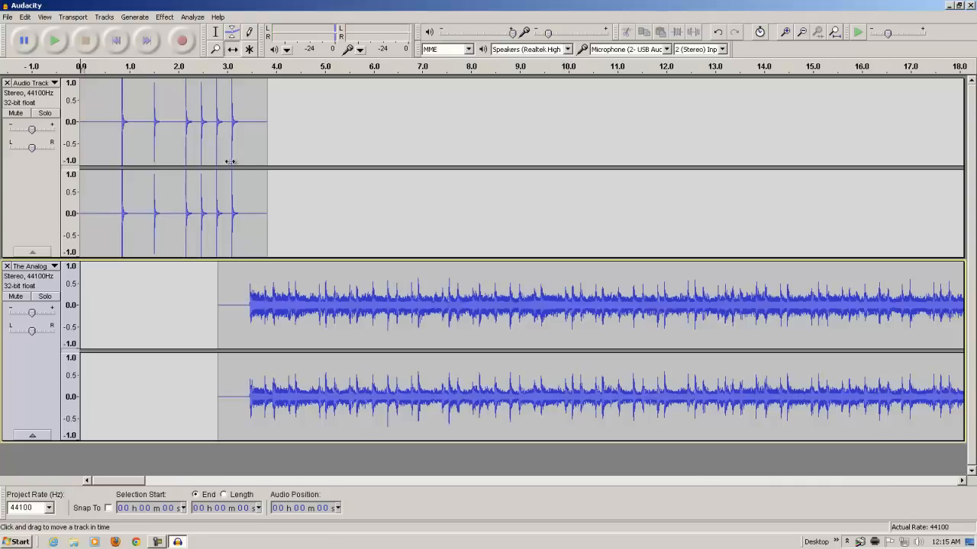
pyautogui.moveTo(235, 241)
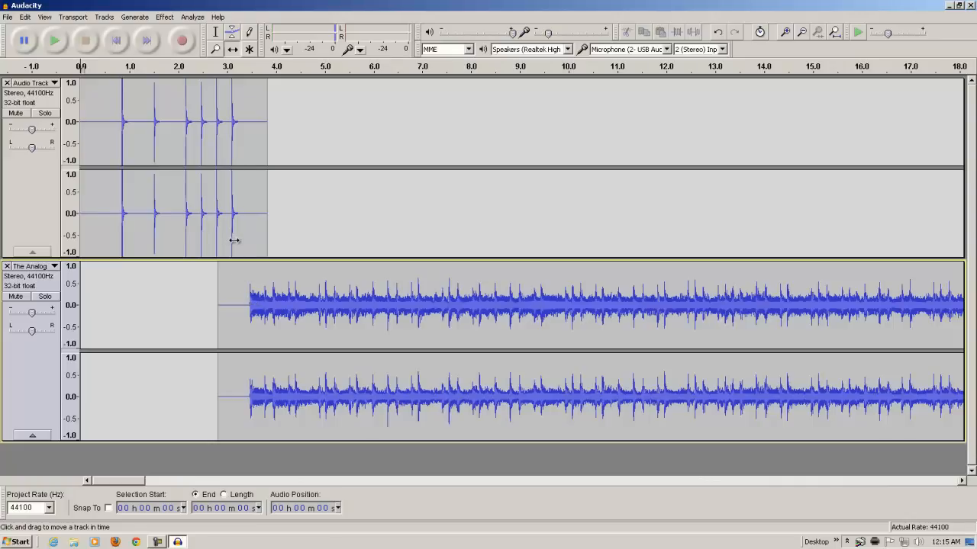
pyautogui.moveTo(215, 224)
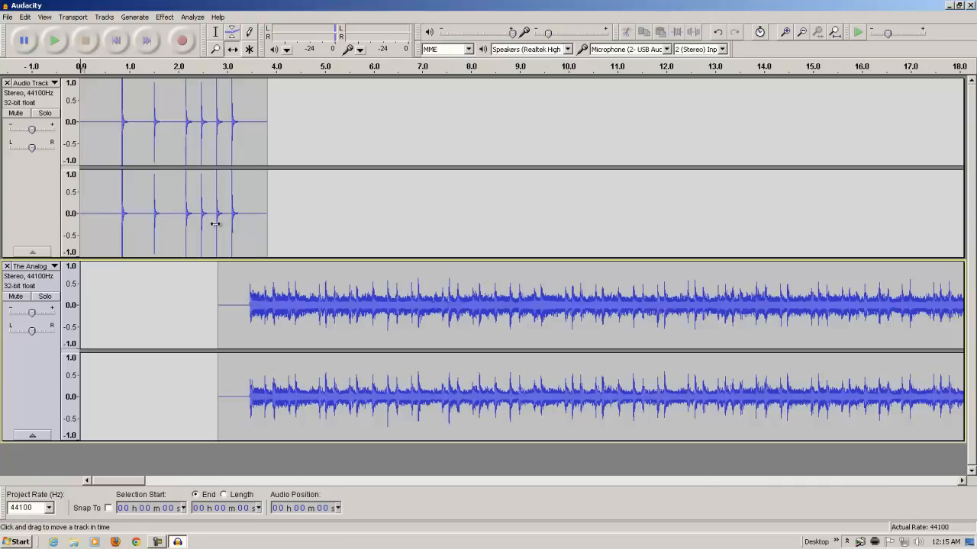
pyautogui.moveTo(53, 41)
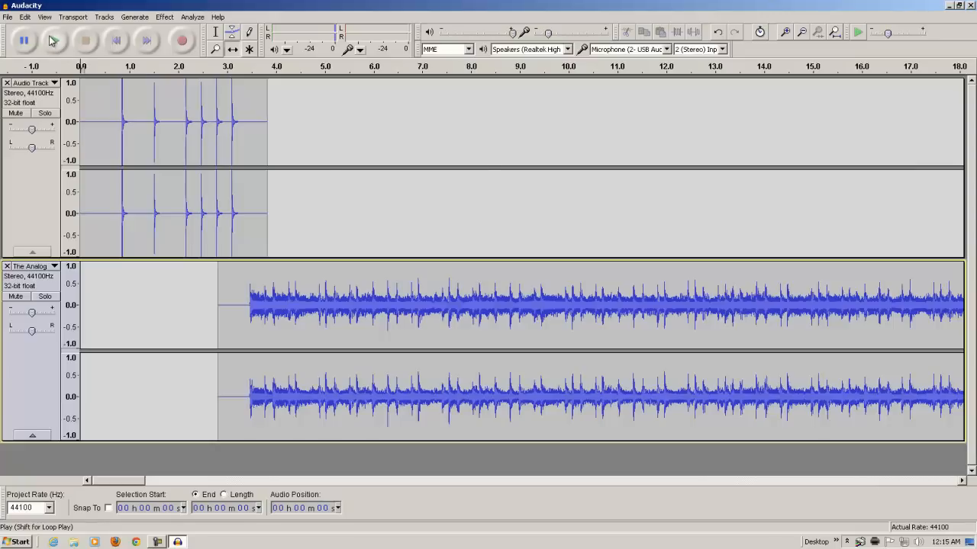
# - Play, stop and replay the tracks to check the song starts about 2.7 s in
pyautogui.click(53, 40)
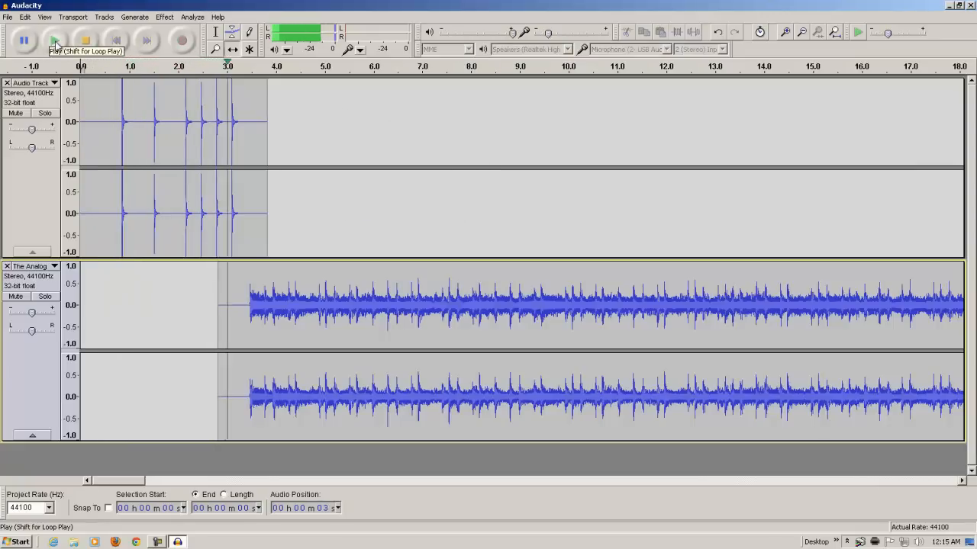
pyautogui.click(54, 40)
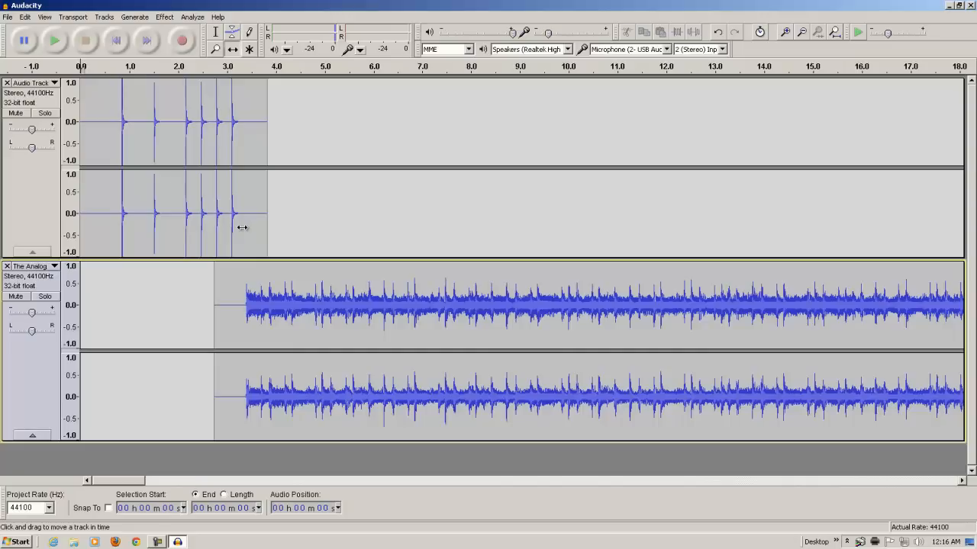
pyautogui.moveTo(55, 41)
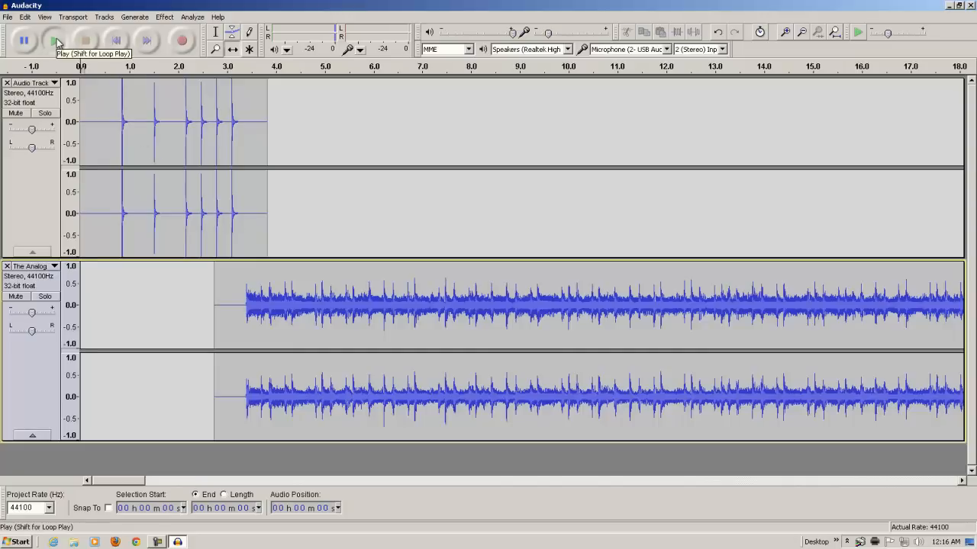
pyautogui.click(54, 41)
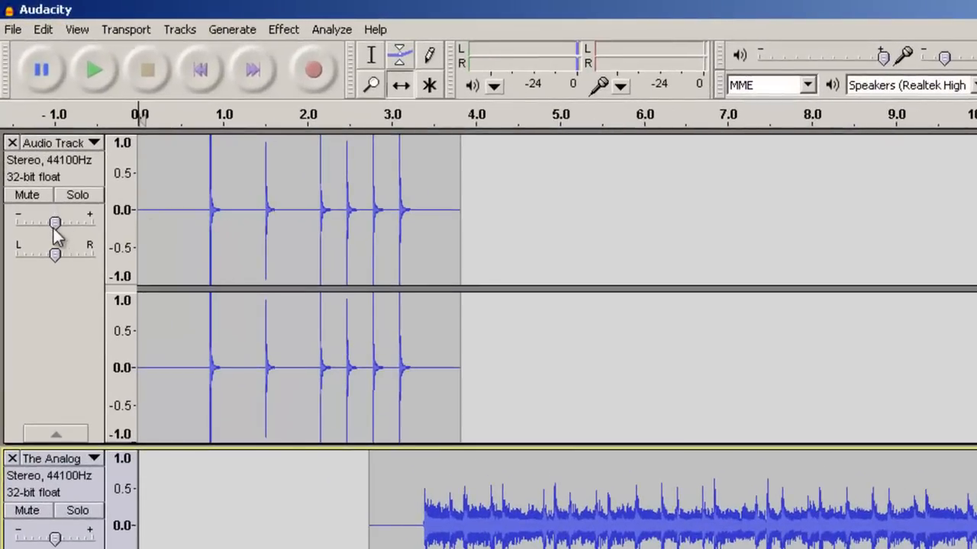
pyautogui.moveTo(59, 232)
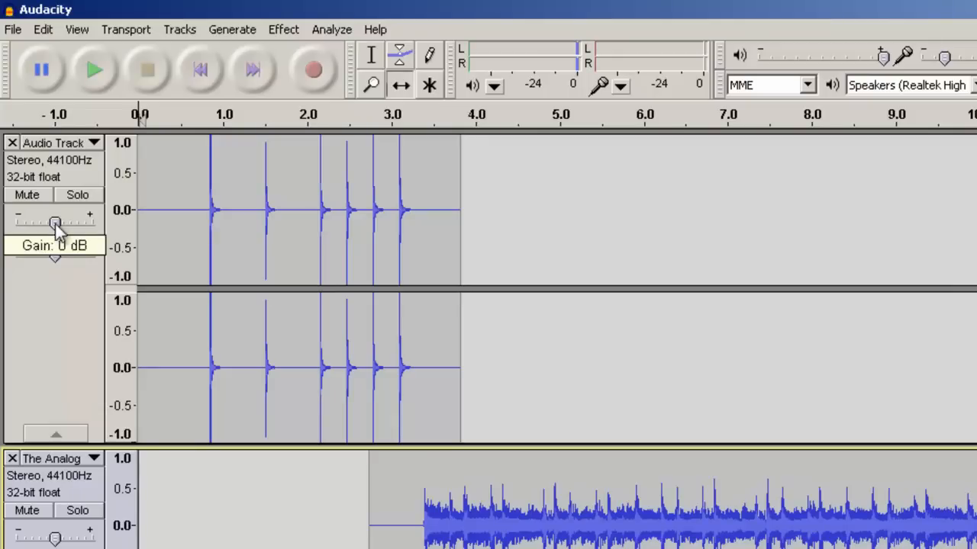
# - Lower the click track's gain below 0 dB, audition the mix, and fine-tune the gain
pyautogui.moveTo(56, 221); pyautogui.dragTo(53, 221)
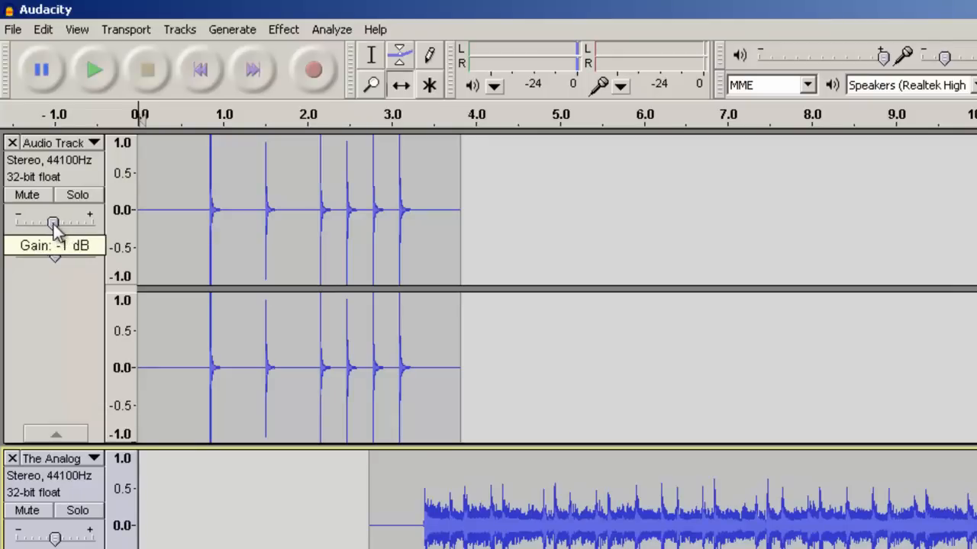
pyautogui.moveTo(53, 223); pyautogui.dragTo(38, 222)
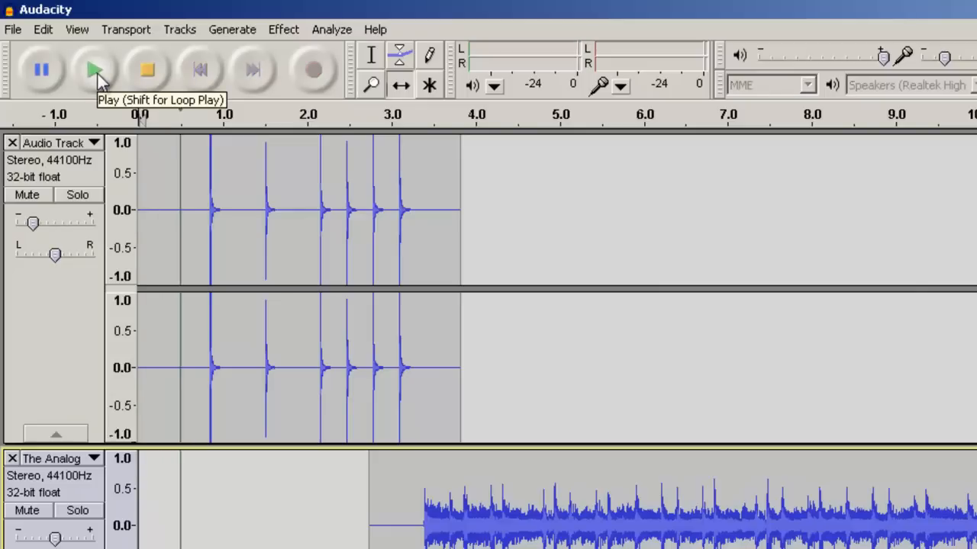
pyautogui.click(94, 69)
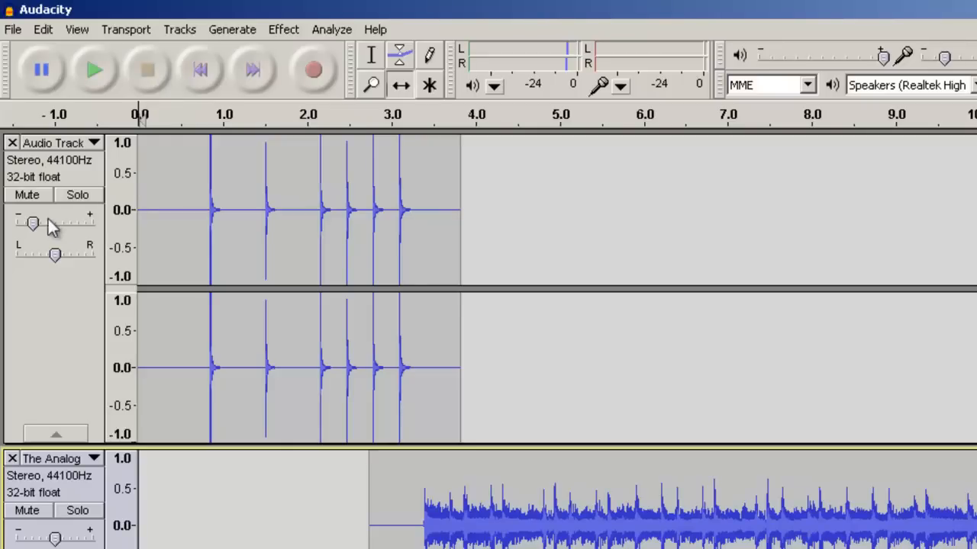
pyautogui.moveTo(33, 223); pyautogui.dragTo(38, 223)
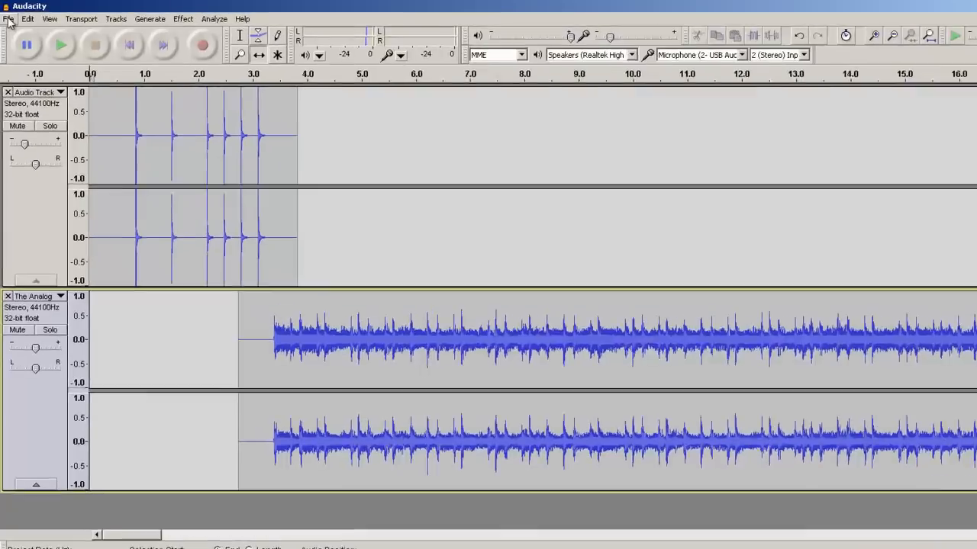
# - Export to Desktop as MP3 'The Analog Kid 2' and view the MP3 options (128 kbps constant)
pyautogui.click(8, 18)
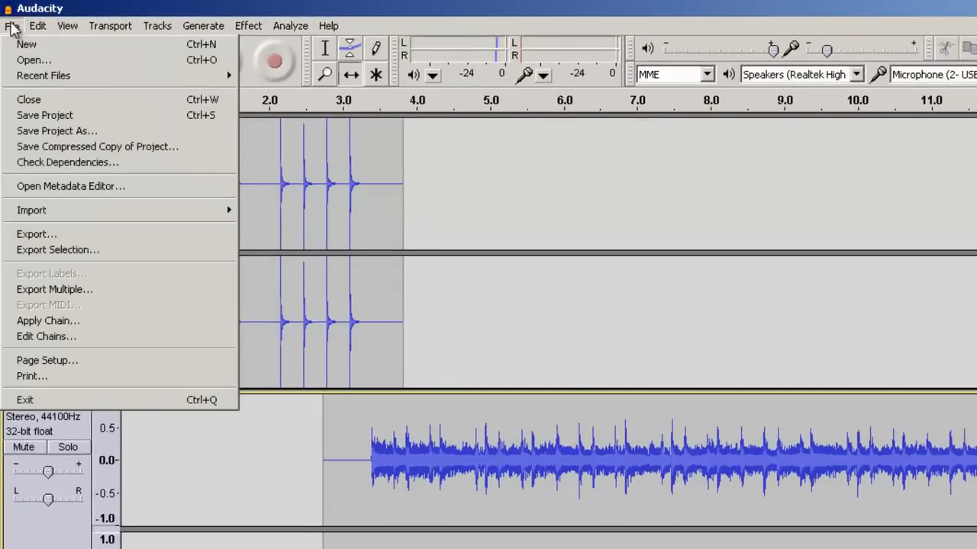
pyautogui.click(37, 234)
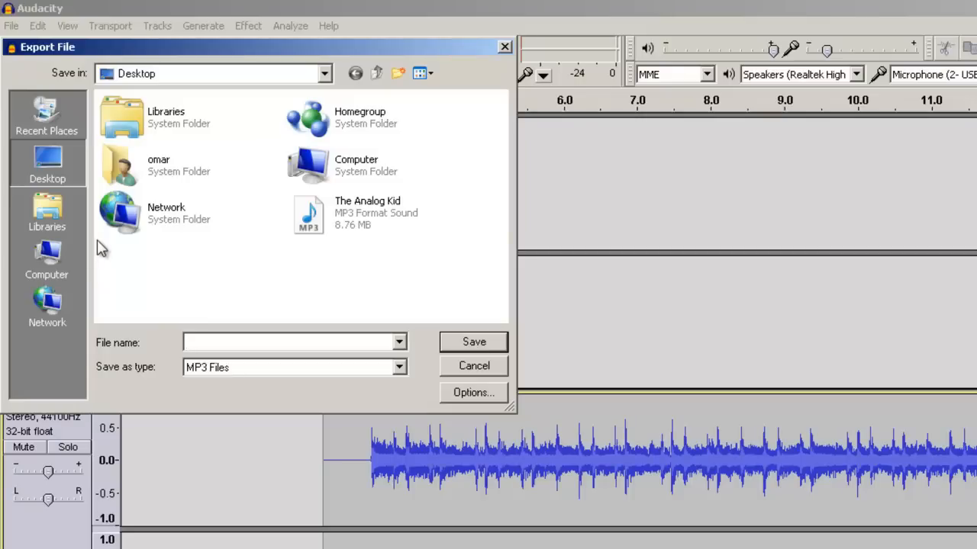
pyautogui.moveTo(174, 82)
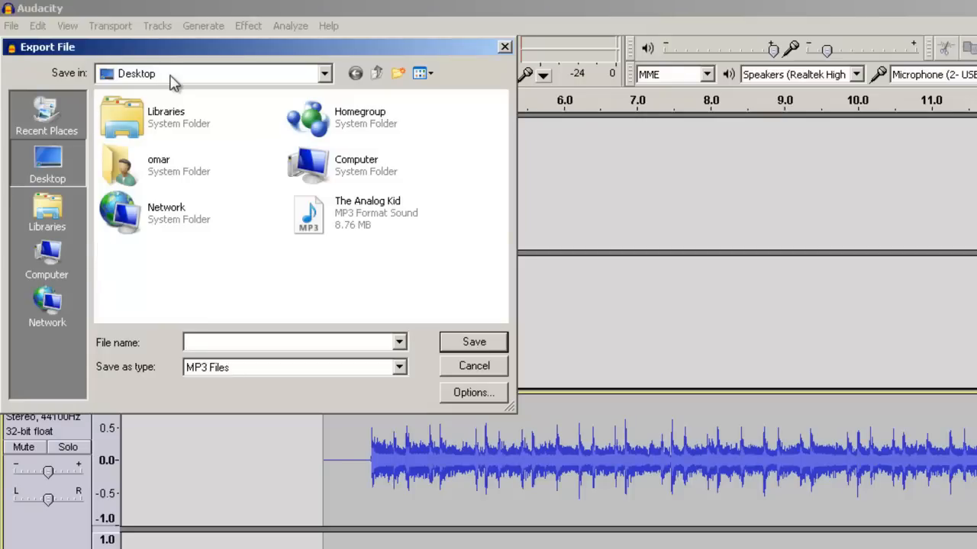
pyautogui.moveTo(319, 221)
pyautogui.write('The Analog Kid 2')
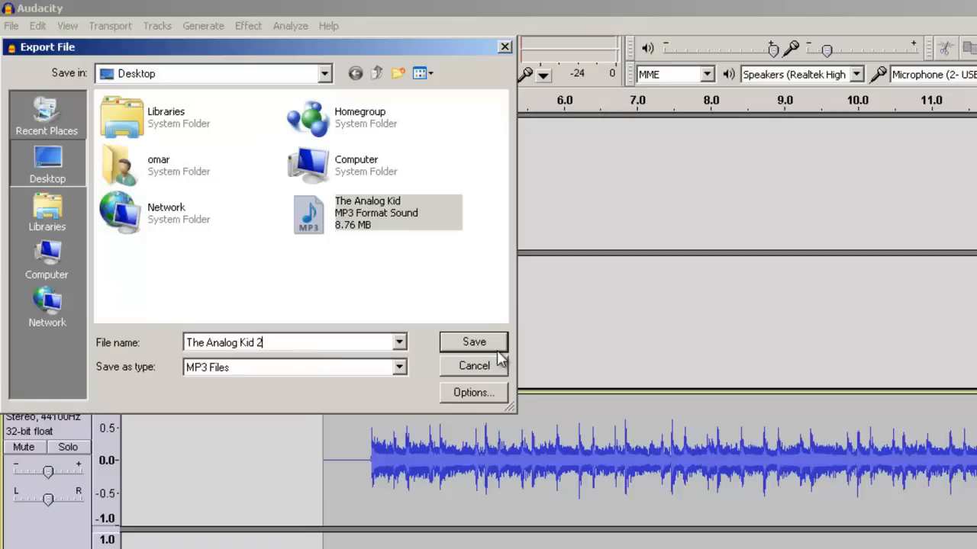
pyautogui.moveTo(482, 402)
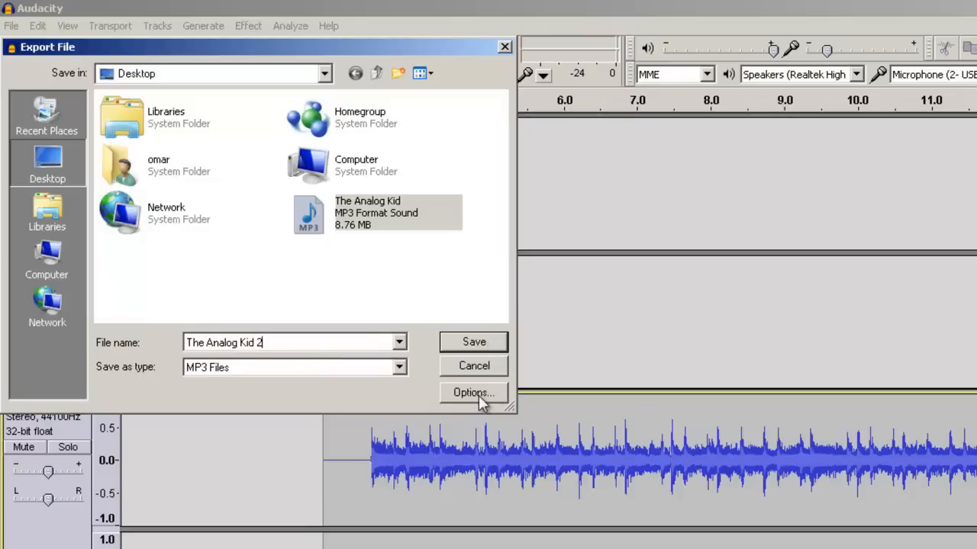
pyautogui.click(473, 393)
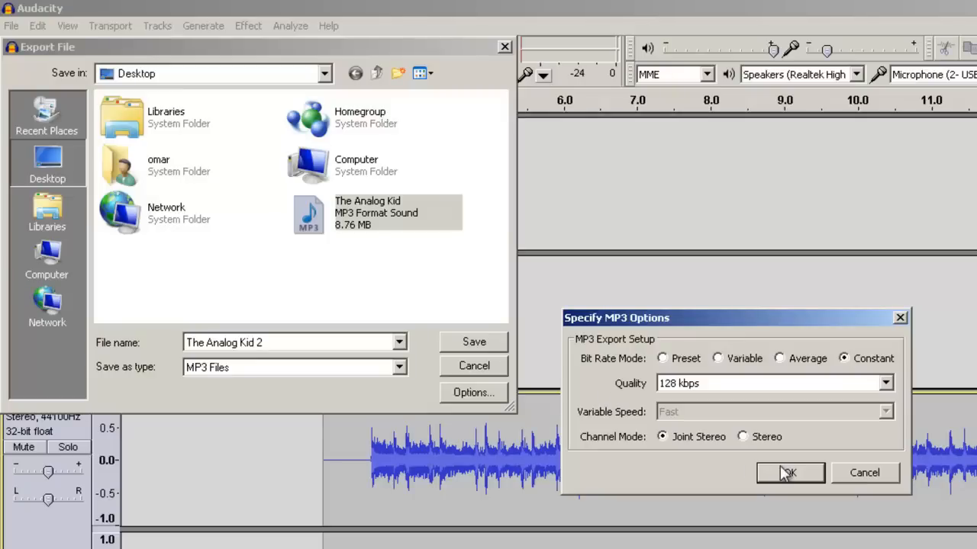
# - Save the MP3 with the Rush/Signals metadata and accept the stereo mixdown warning
pyautogui.click(790, 473)
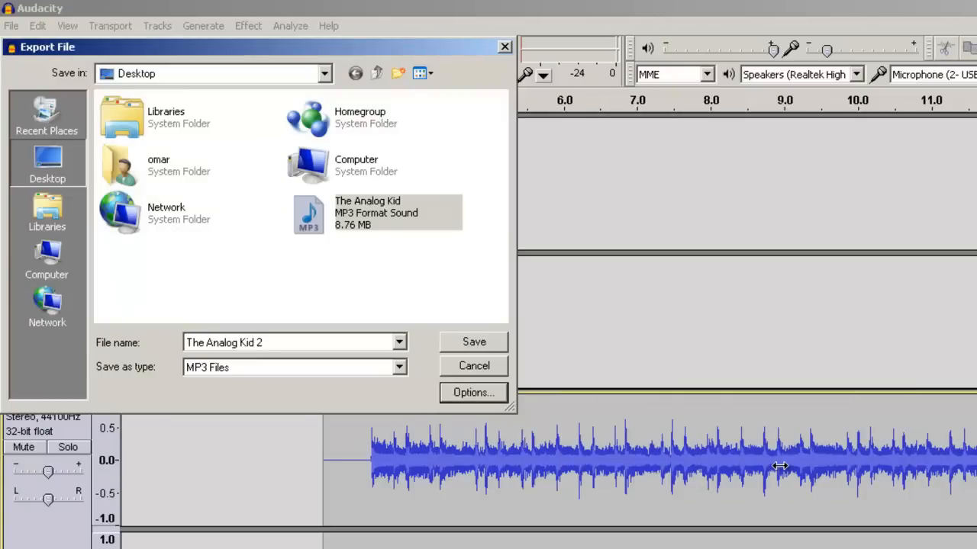
pyautogui.click(473, 342)
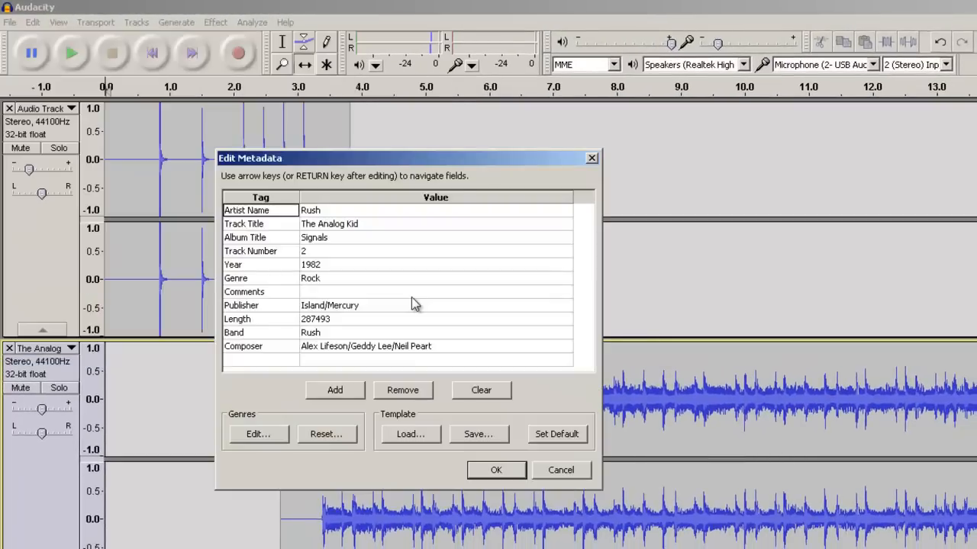
pyautogui.moveTo(359, 312)
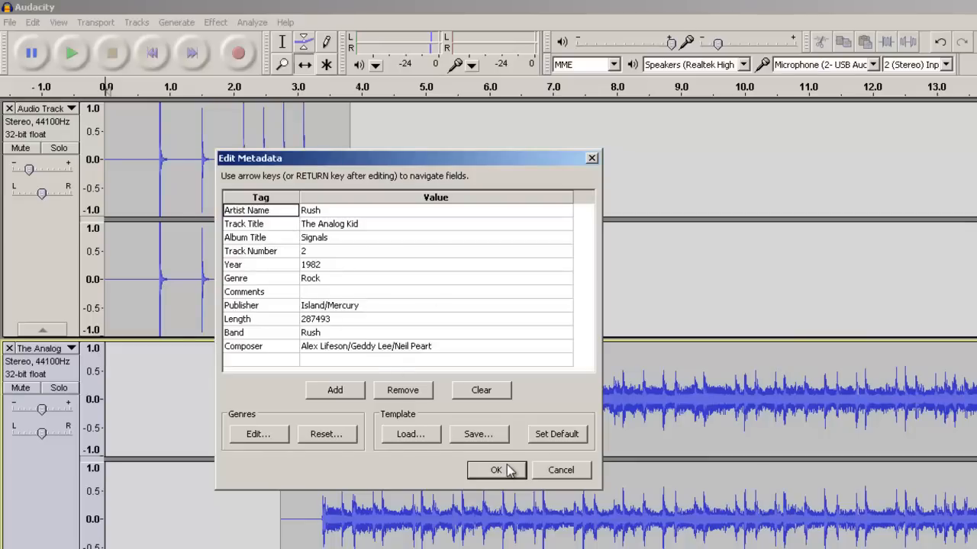
pyautogui.click(496, 470)
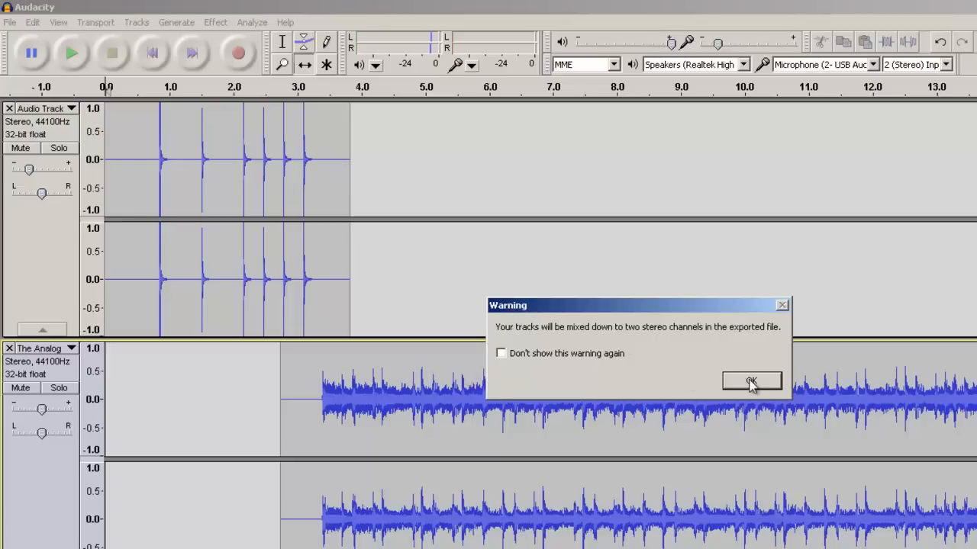
pyautogui.click(751, 381)
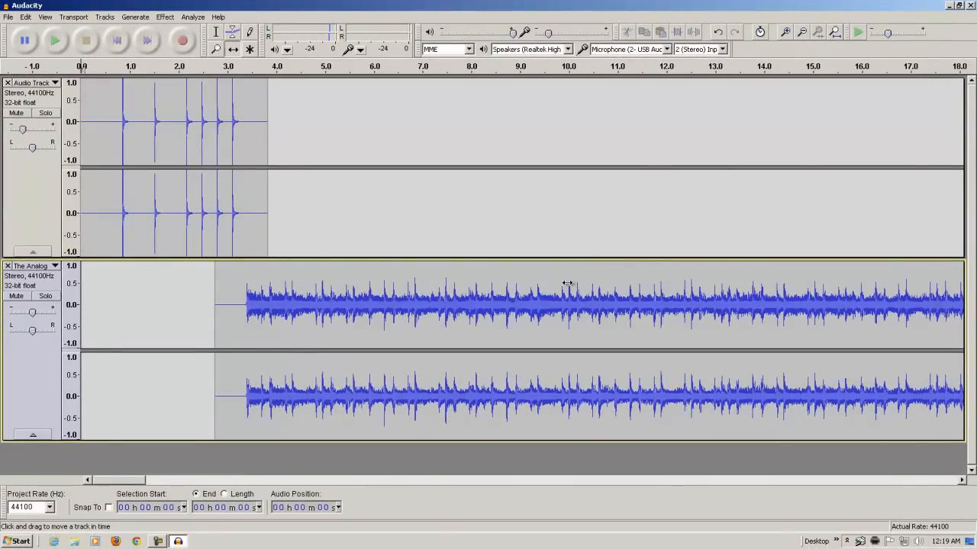
# - Close Audacity and discard the unsaved project changes
pyautogui.click(971, 5)
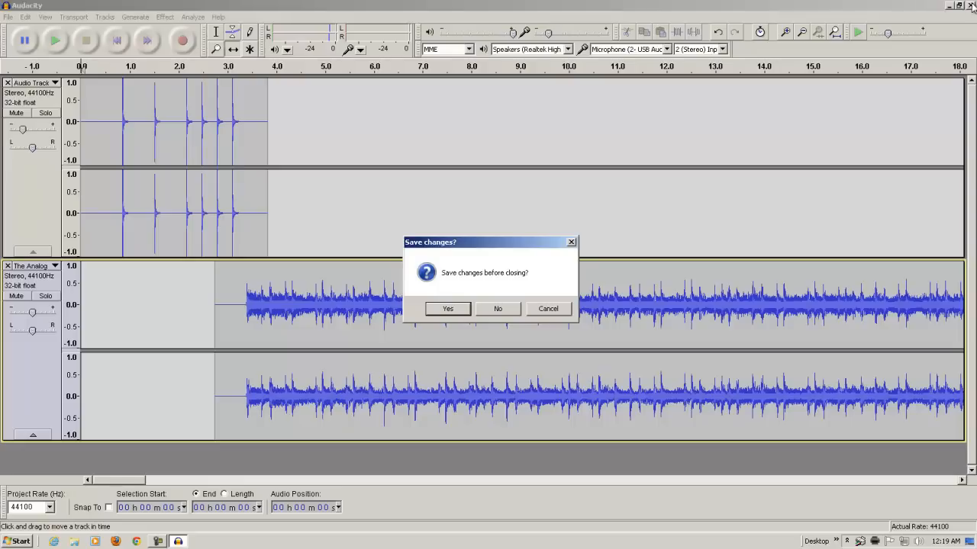
pyautogui.moveTo(213, 193)
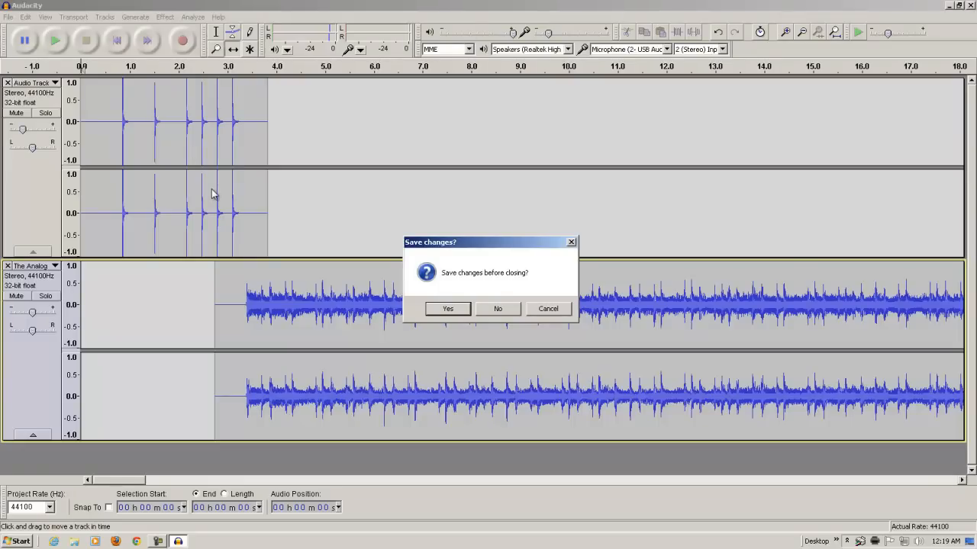
pyautogui.moveTo(374, 171)
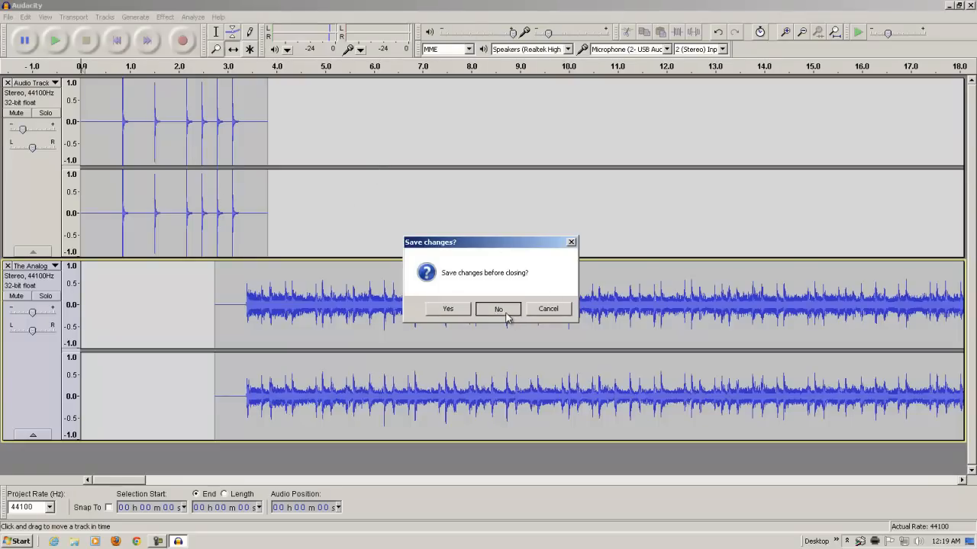
pyautogui.click(499, 309)
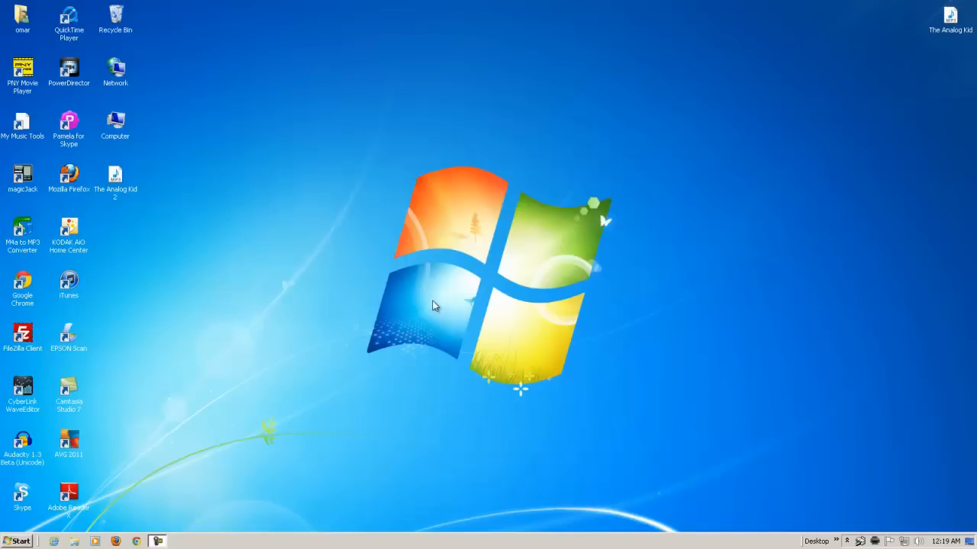
pyautogui.moveTo(119, 179)
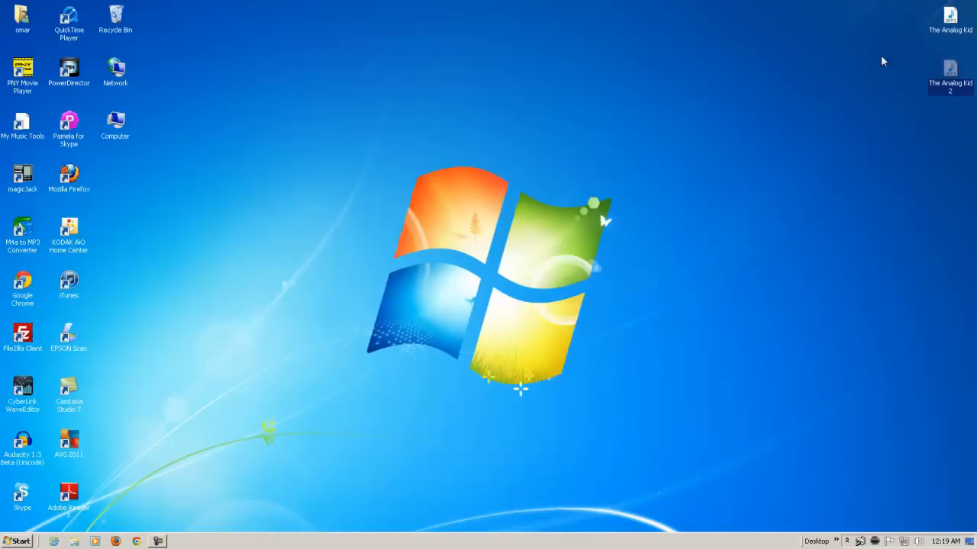
pyautogui.moveTo(950, 76)
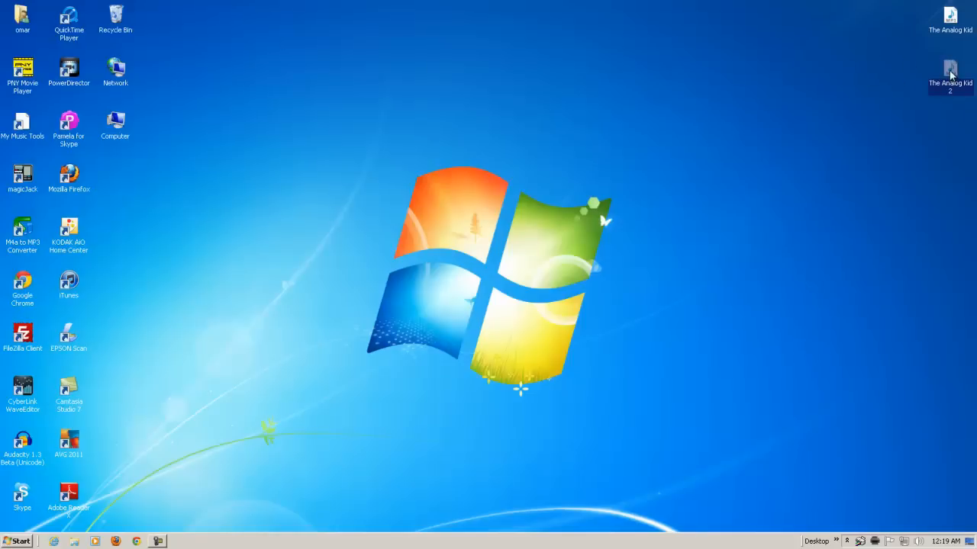
pyautogui.moveTo(950, 73)
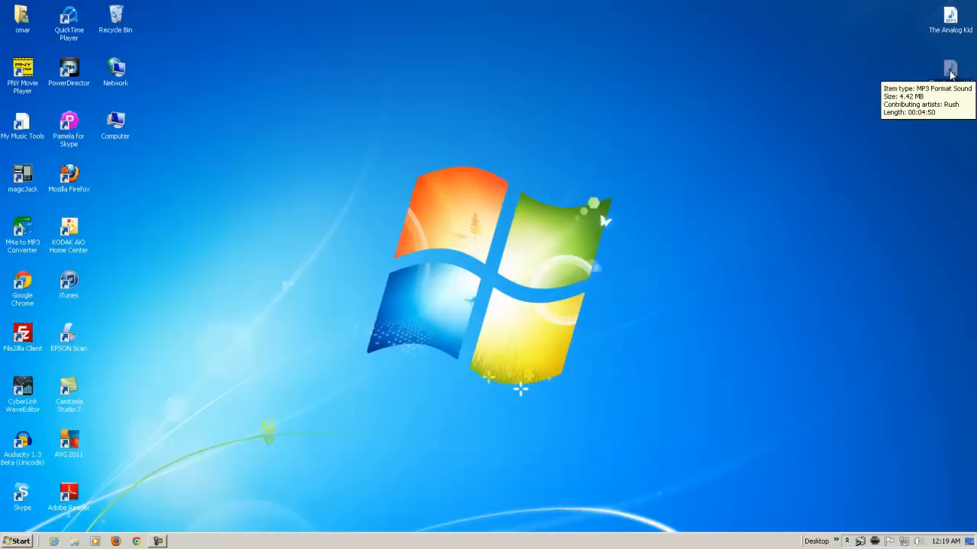
# - Open 'The Analog Kid 2' MP3 from the desktop in Windows Media Player
pyautogui.doubleClick(949, 69)
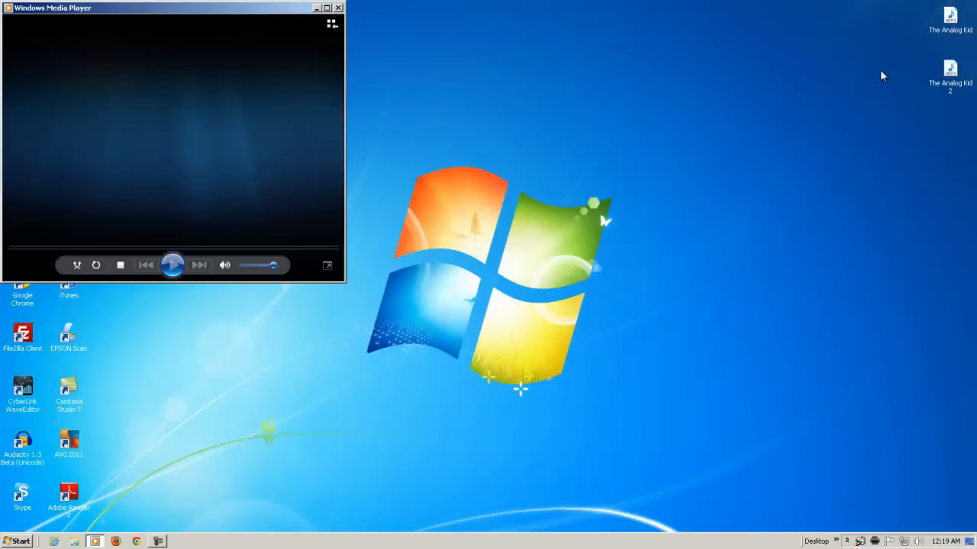